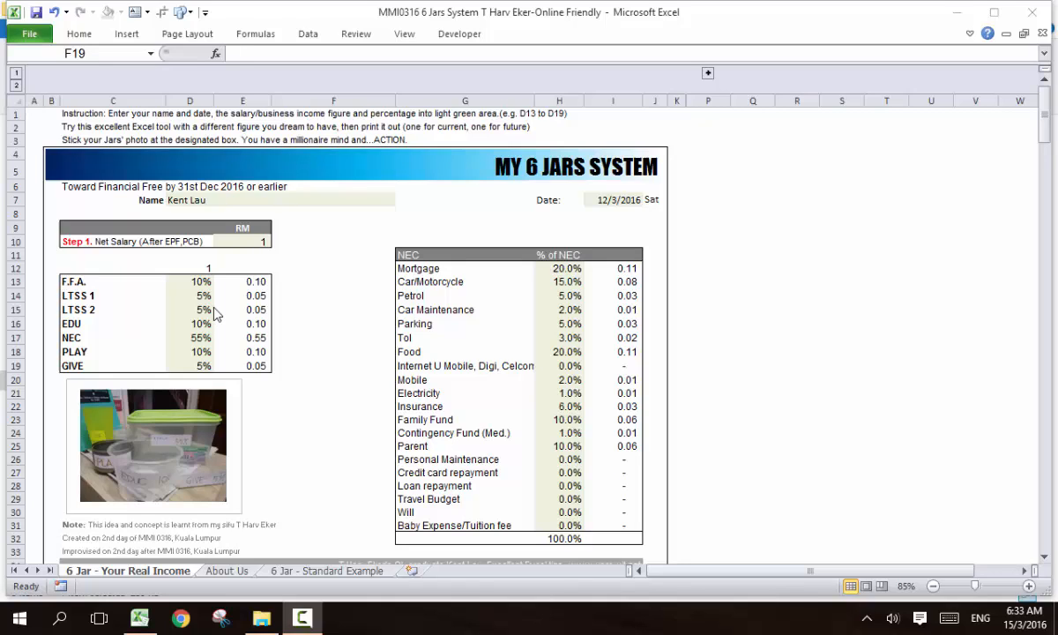
{"action": "mouse_move", "coordinate": [226, 254]}
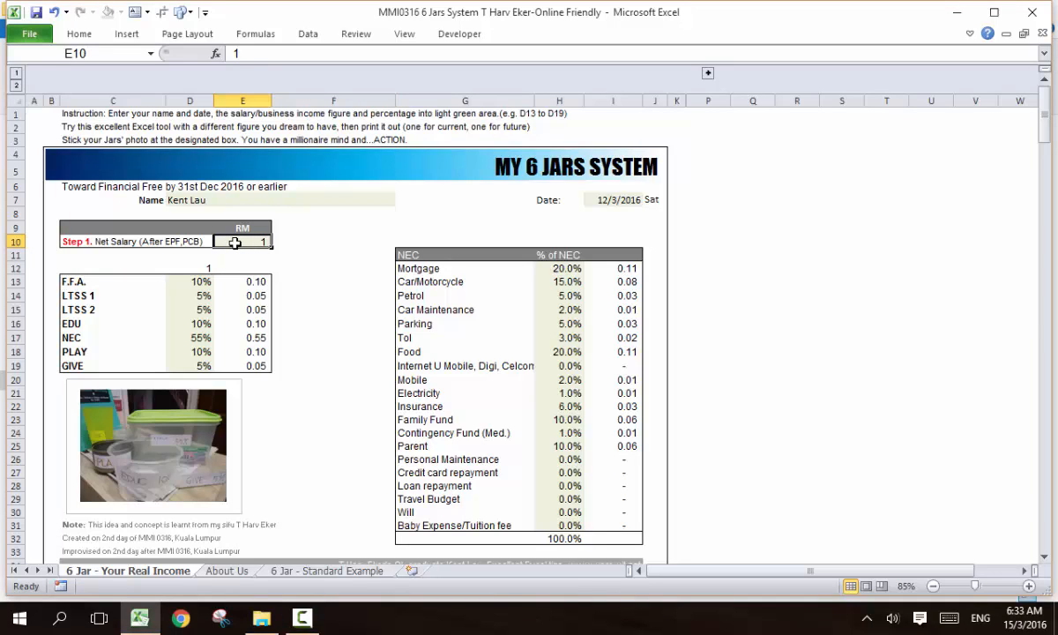
{"action": "mouse_move", "coordinate": [240, 314]}
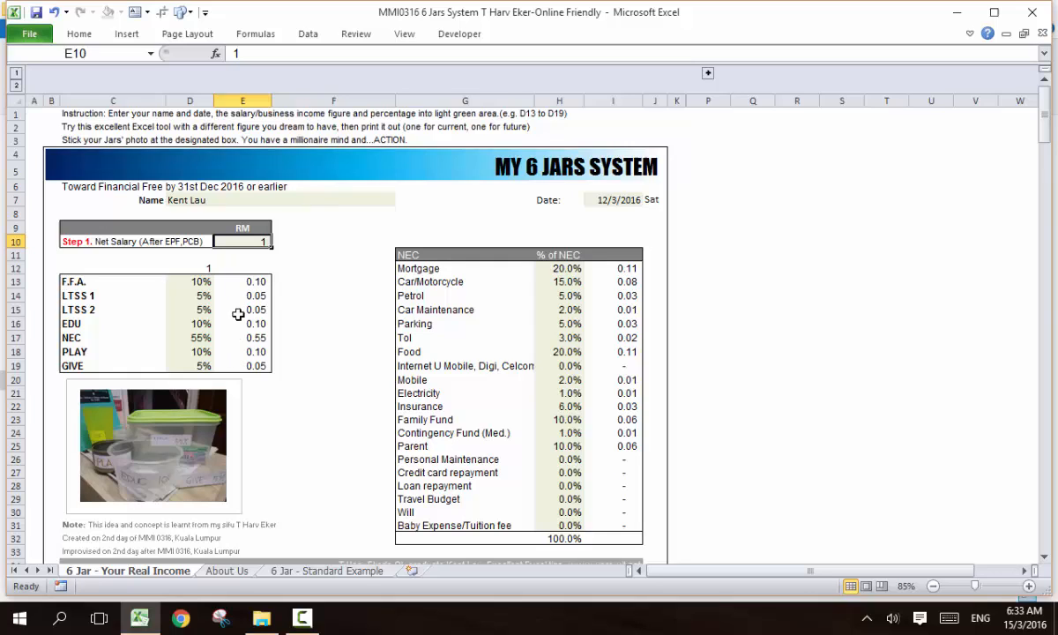
{"action": "mouse_move", "coordinate": [176, 364]}
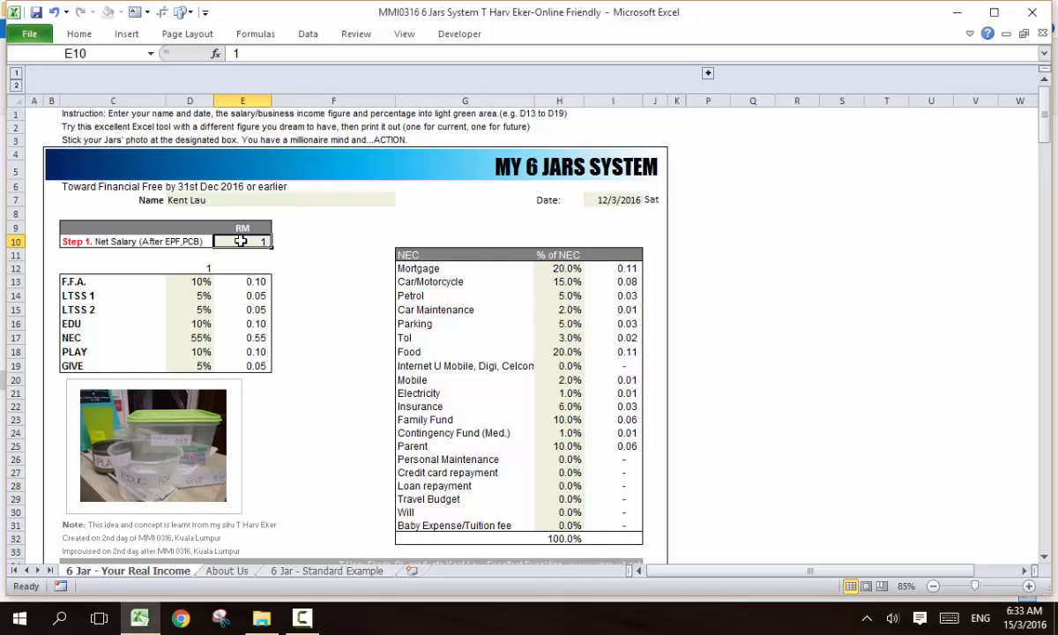
Enter 100 then 800 as the net salary so all jar and NEC amounts recalculate
{"action": "type", "text": "100"}
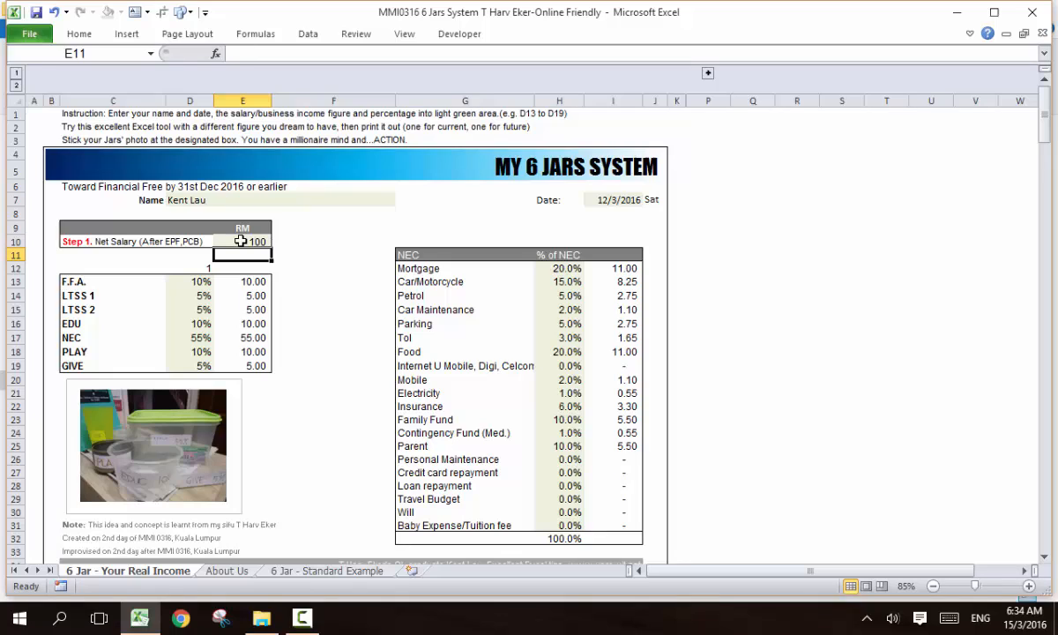
{"action": "mouse_move", "coordinate": [312, 277]}
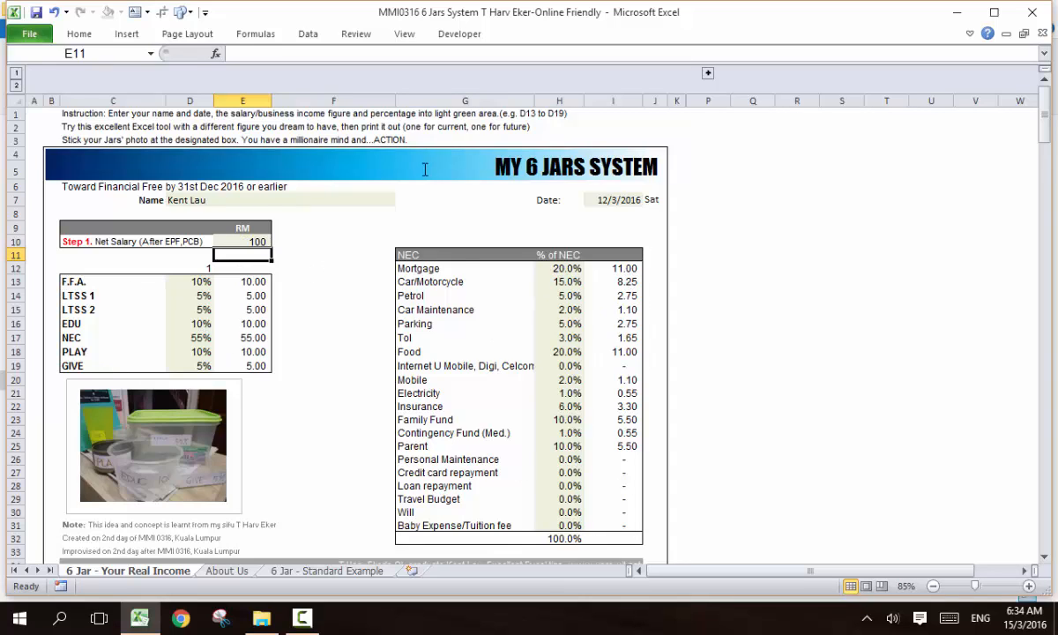
{"action": "left_click", "coordinate": [243, 240]}
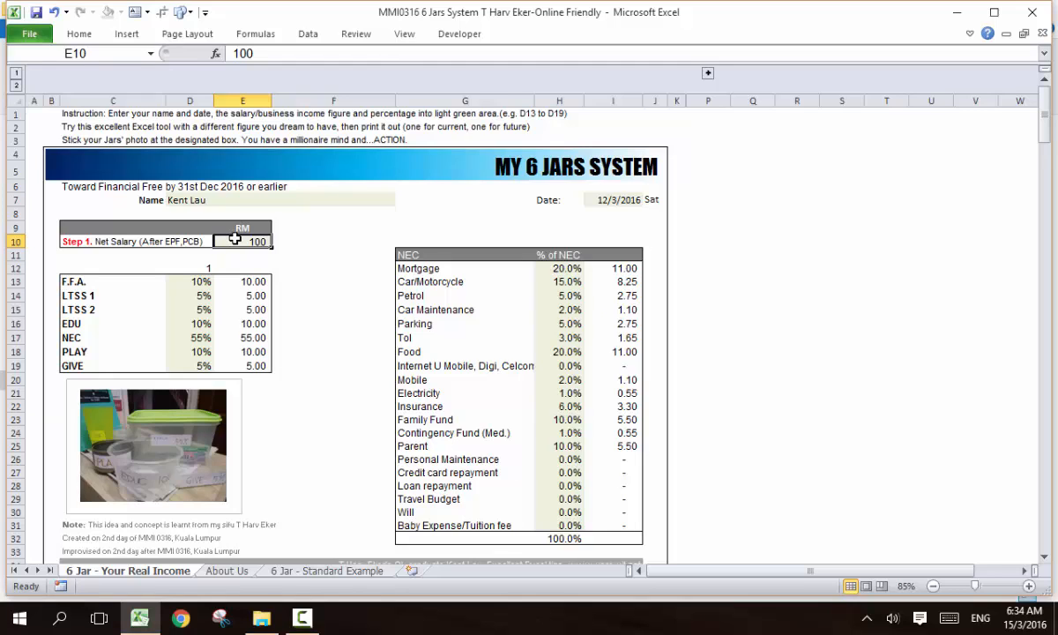
{"action": "type", "text": "800"}
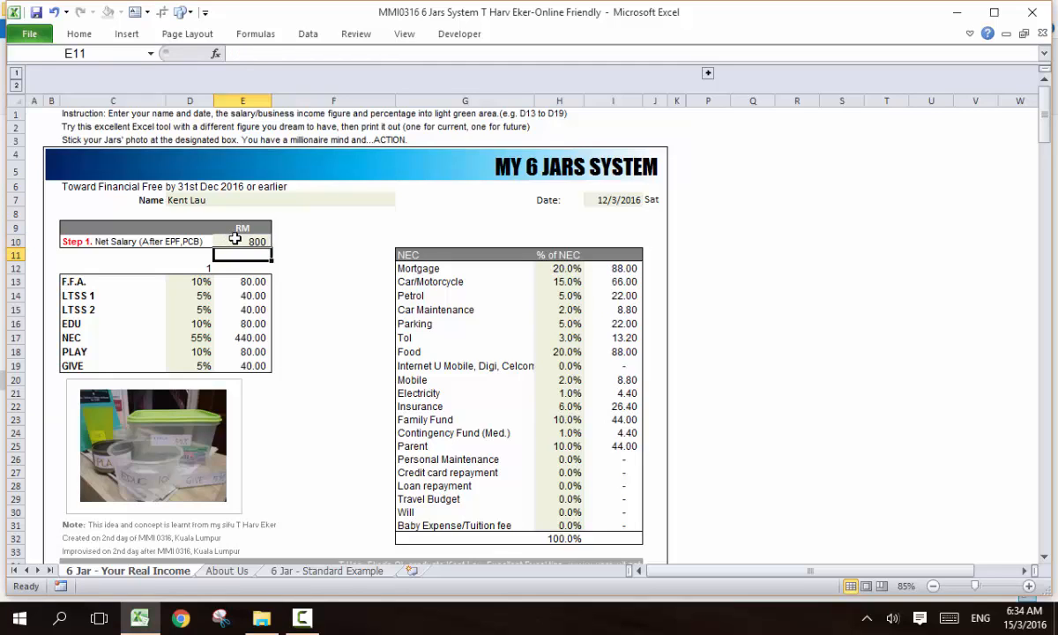
{"action": "mouse_move", "coordinate": [573, 545]}
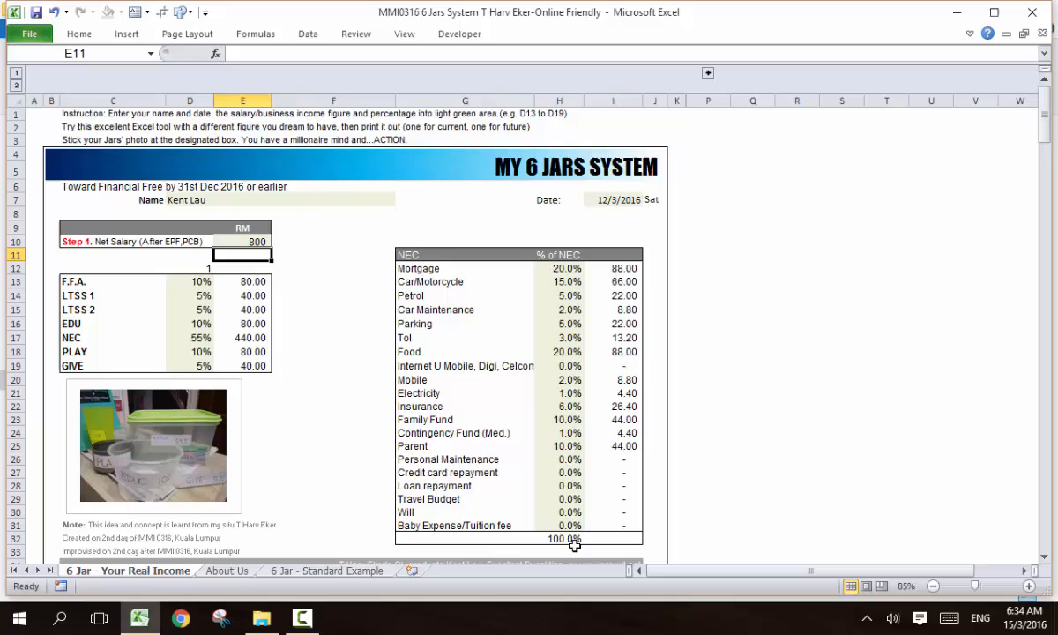
{"action": "left_click", "coordinate": [243, 240]}
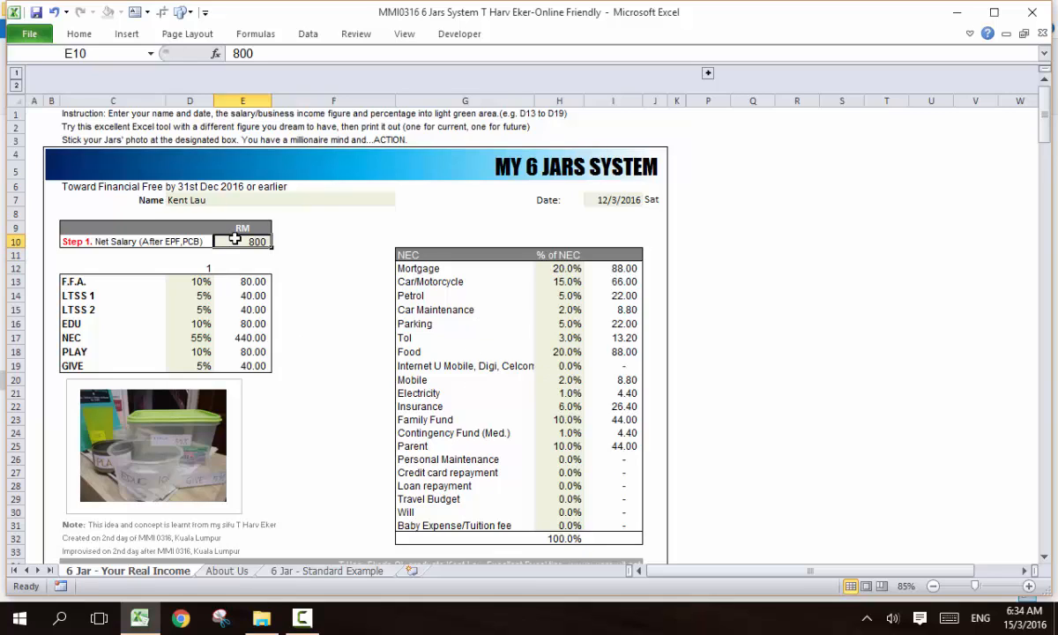
{"action": "mouse_move", "coordinate": [238, 360]}
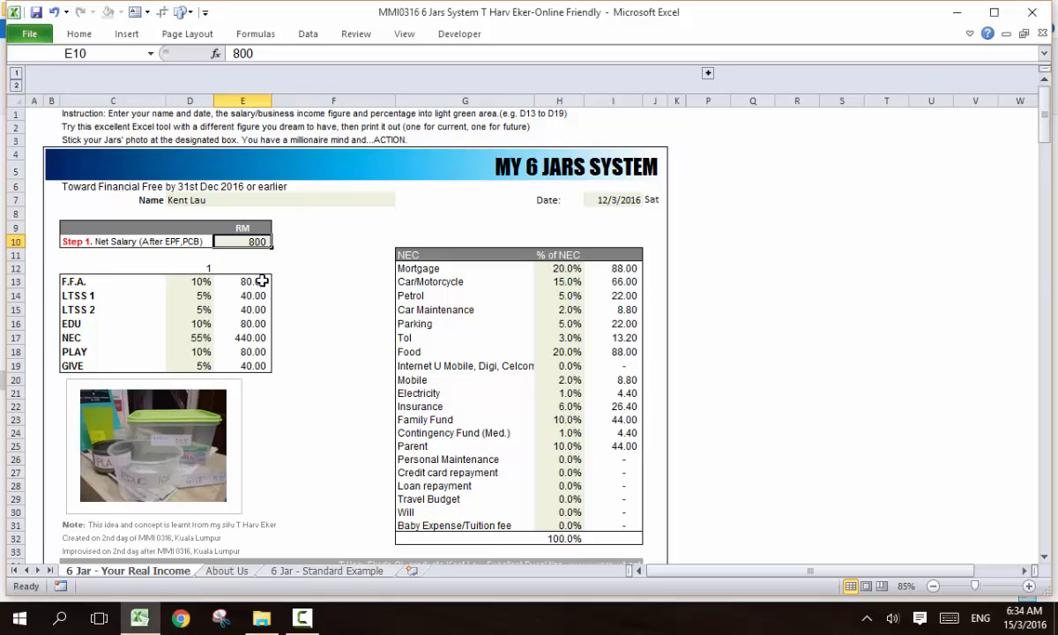
{"action": "mouse_move", "coordinate": [66, 337]}
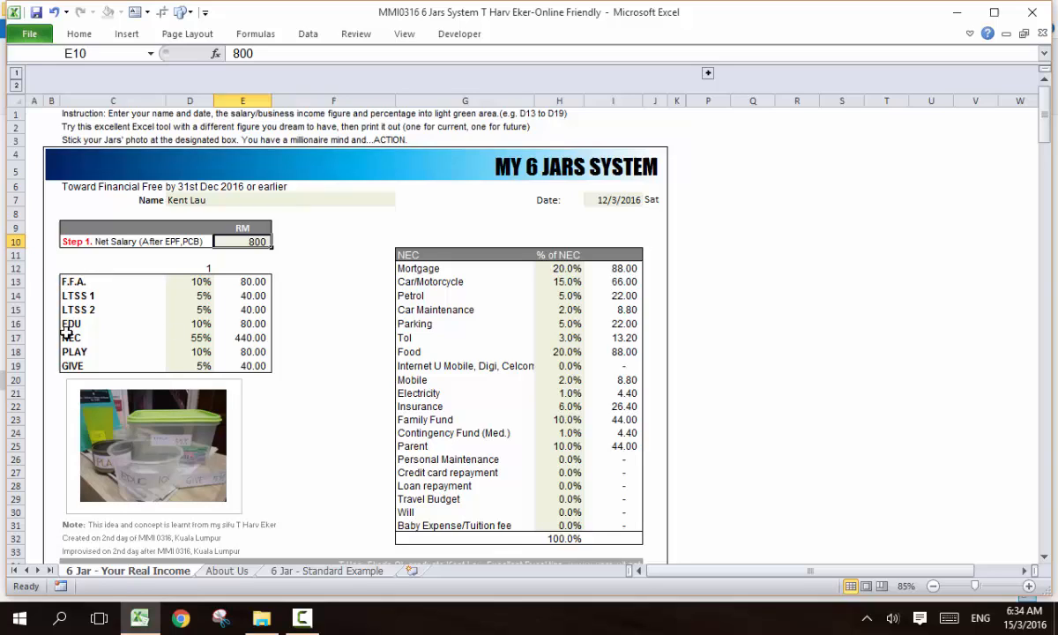
{"action": "mouse_move", "coordinate": [603, 263]}
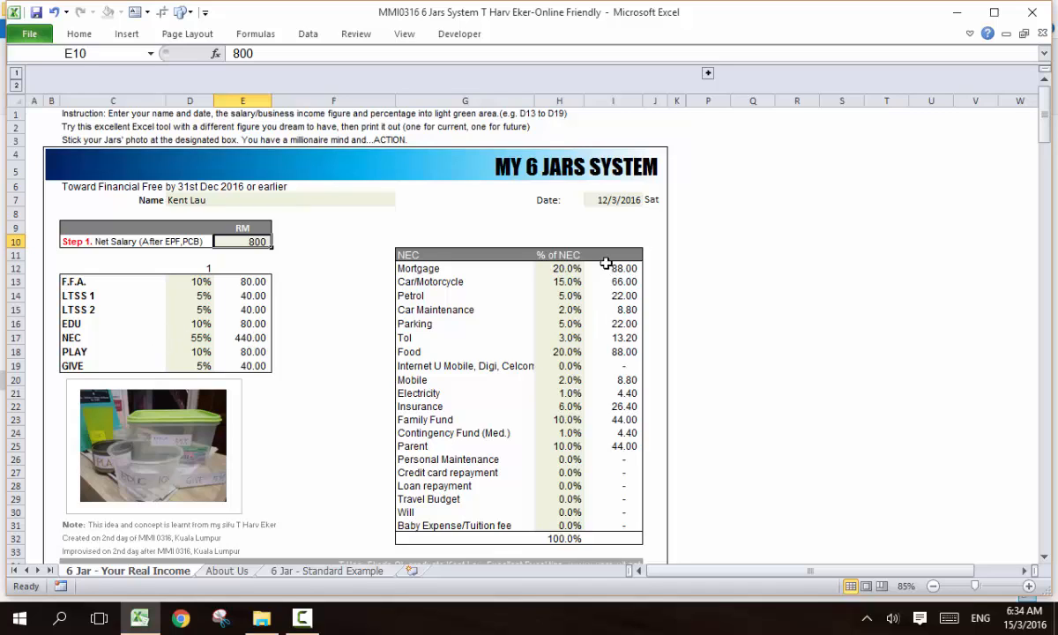
{"action": "mouse_move", "coordinate": [549, 485]}
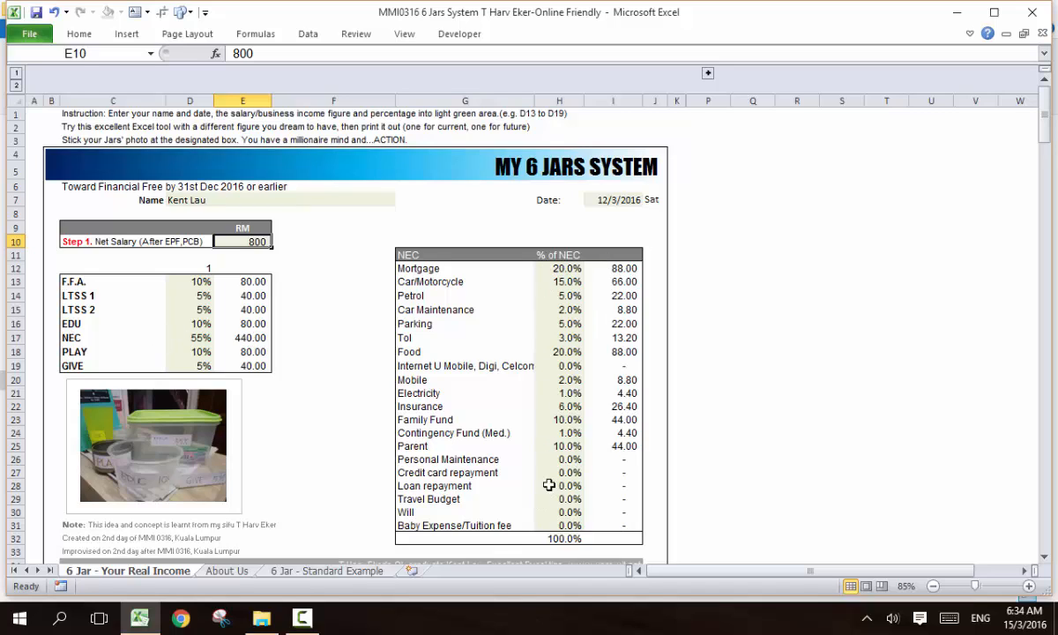
{"action": "mouse_move", "coordinate": [197, 324]}
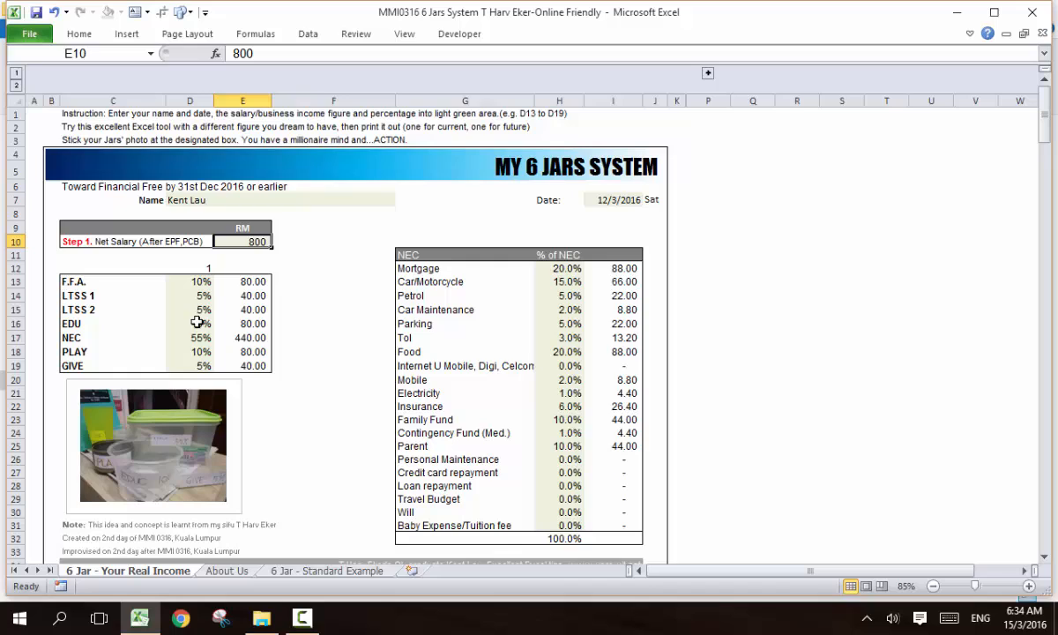
Give the F.F.A. jar 15% (120.00) with NEC at 50% (400.00) on the 800 salary
{"action": "left_click", "coordinate": [190, 339]}
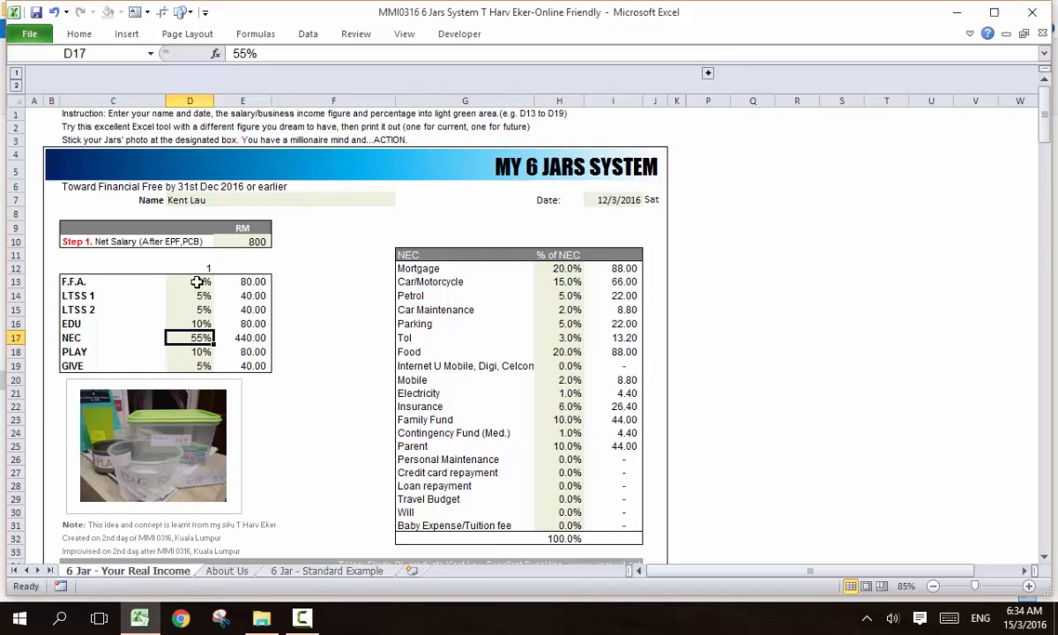
{"action": "left_click", "coordinate": [190, 282]}
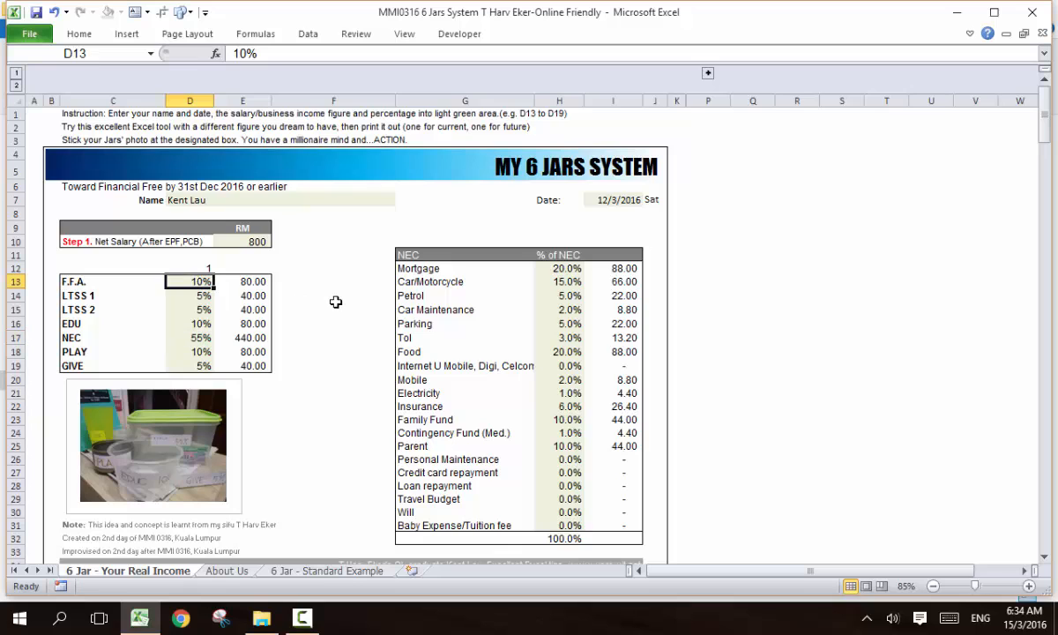
{"action": "type", "text": "15%"}
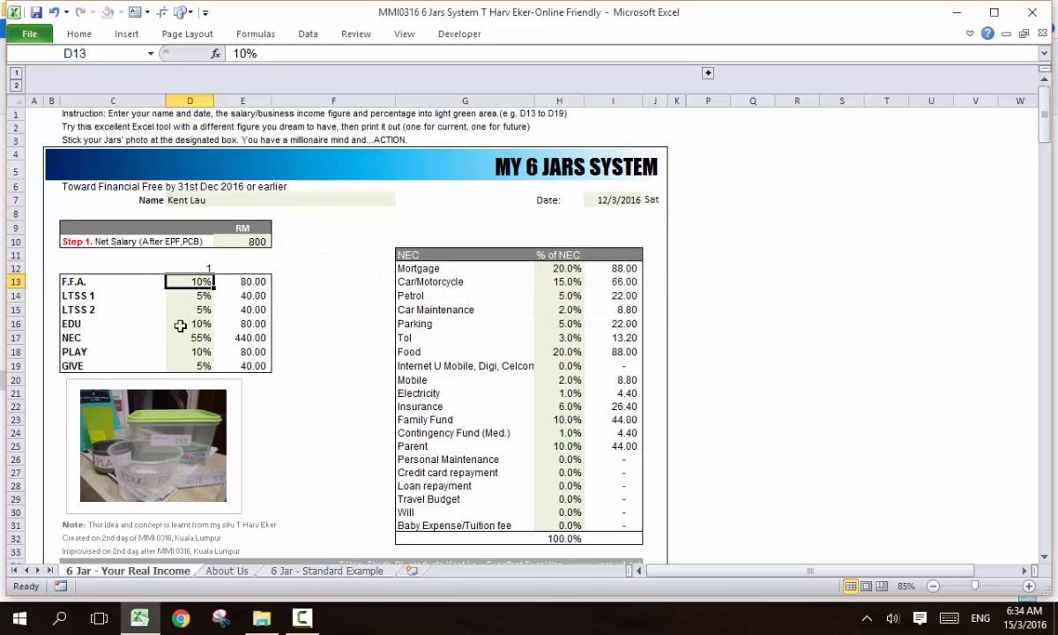
{"action": "mouse_move", "coordinate": [169, 342]}
{"action": "type", "text": "50"}
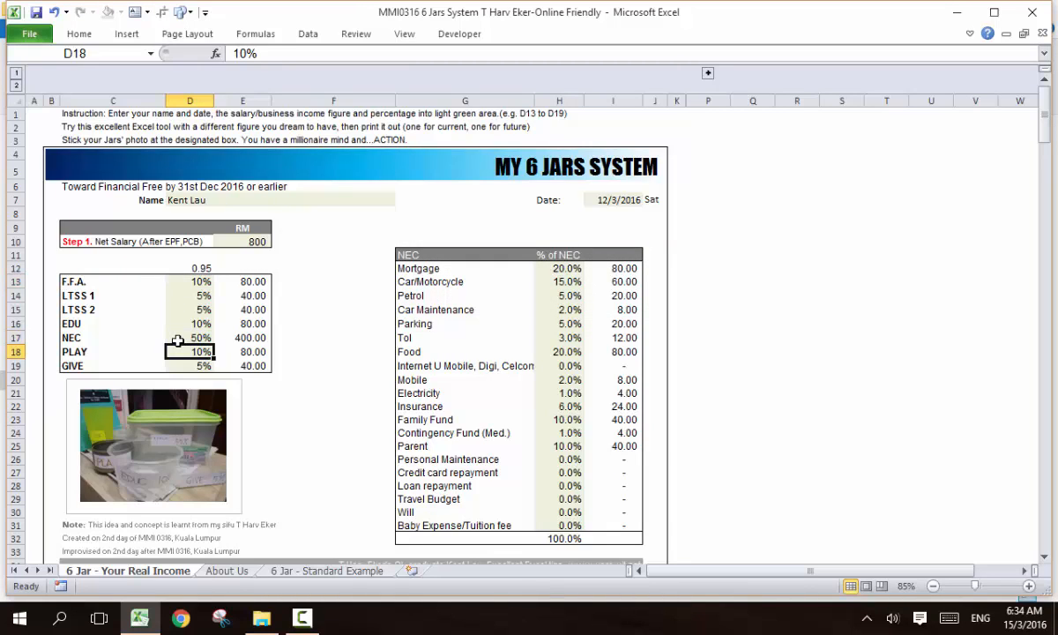
{"action": "left_click", "coordinate": [191, 280]}
{"action": "type", "text": "15"}
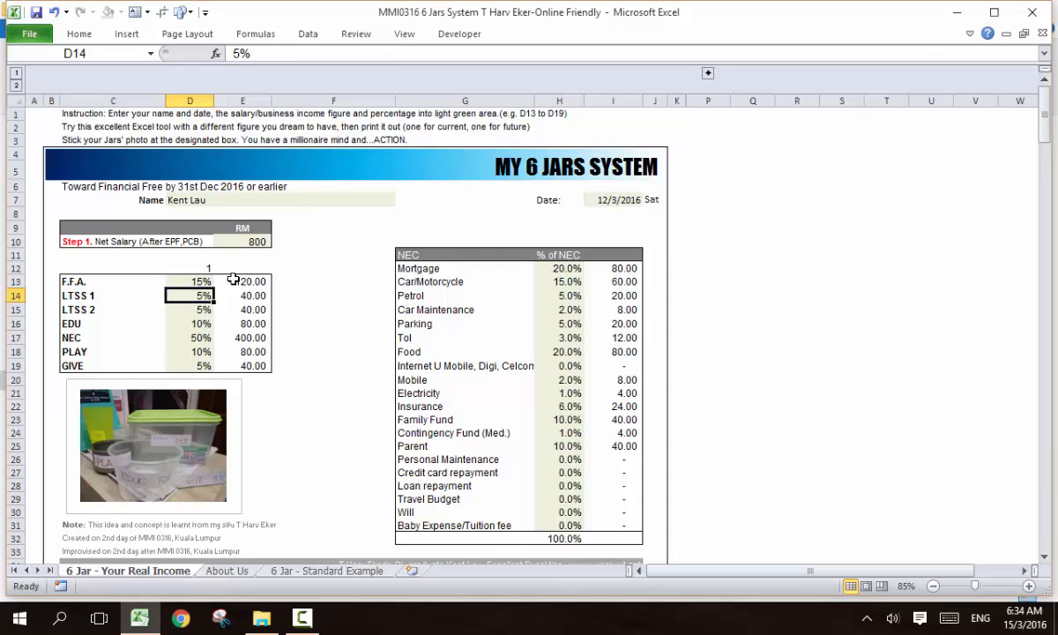
{"action": "left_click", "coordinate": [243, 241]}
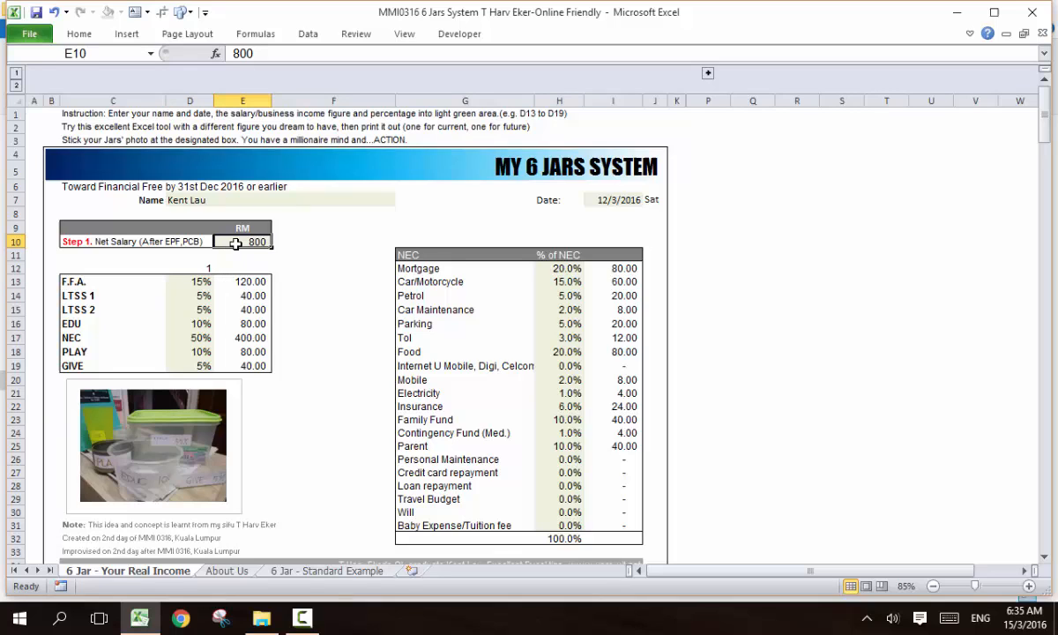
Enter .5 as net salary and dismiss the 'at least 1' warning, leaving salary at 1
{"action": "type", "text": ".5"}
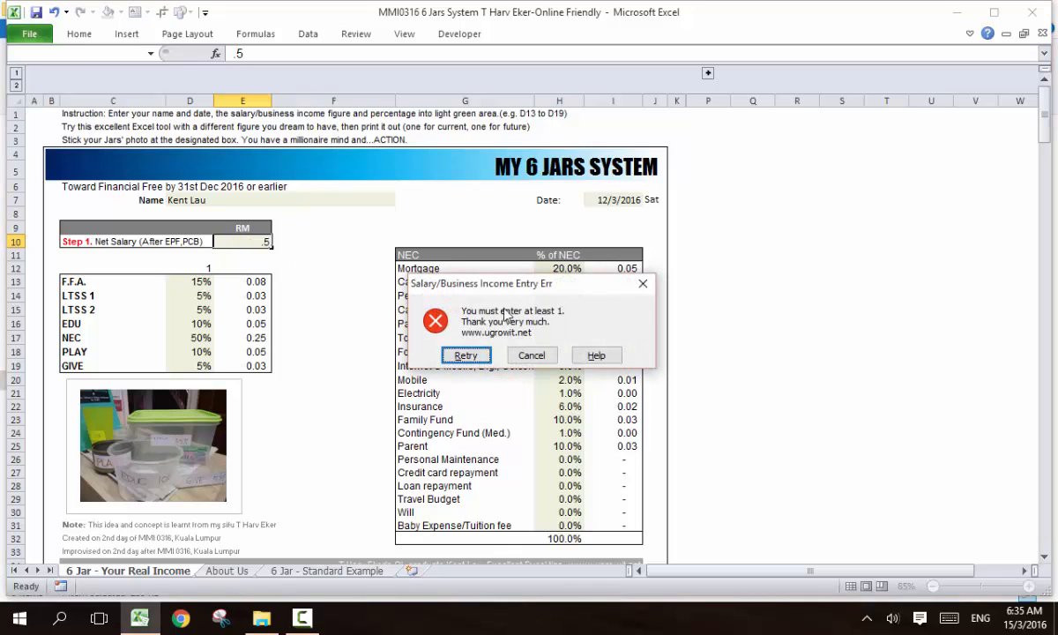
{"action": "mouse_move", "coordinate": [547, 339]}
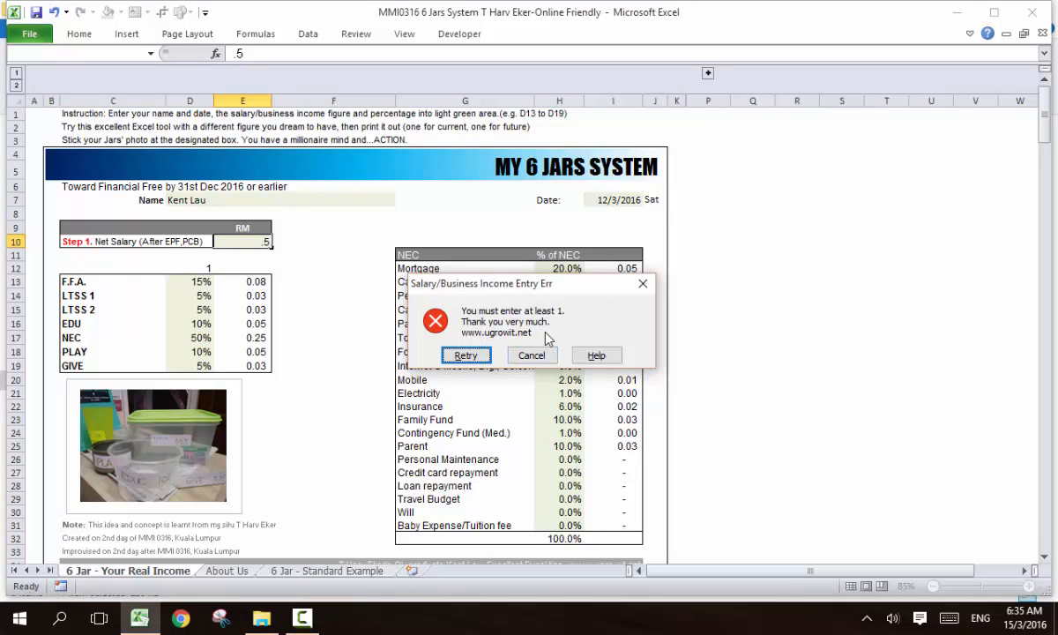
{"action": "left_click", "coordinate": [455, 357]}
{"action": "type", "text": "1"}
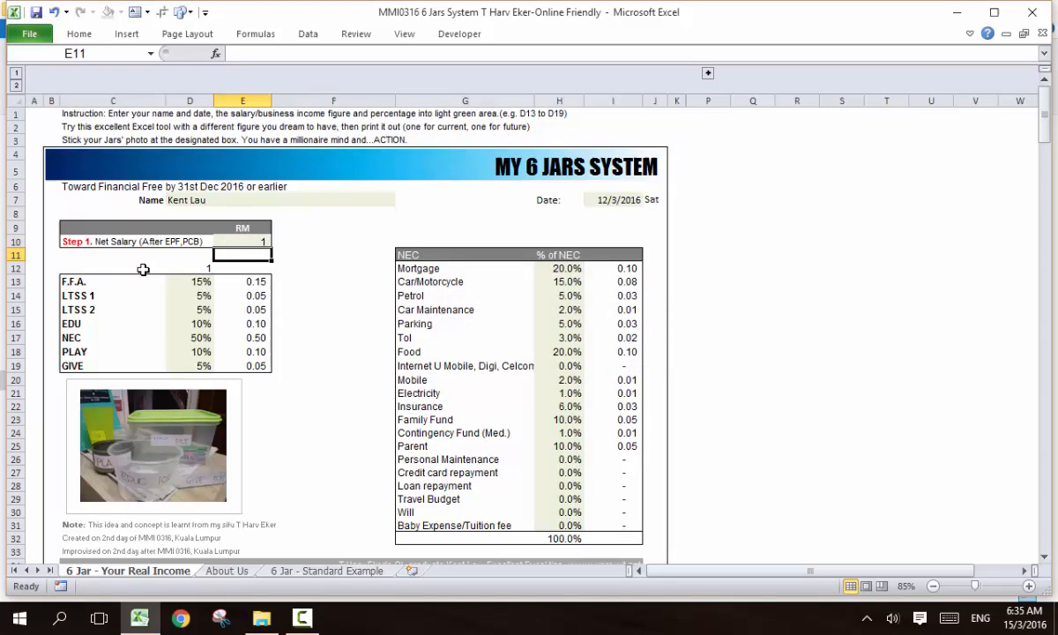
{"action": "mouse_move", "coordinate": [182, 282]}
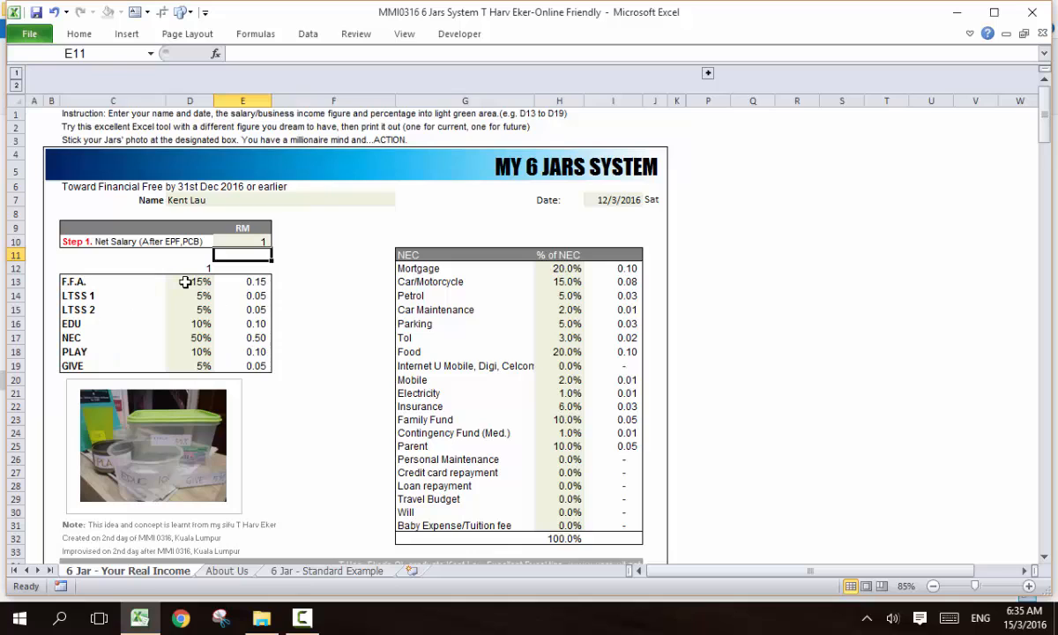
{"action": "mouse_move", "coordinate": [478, 270]}
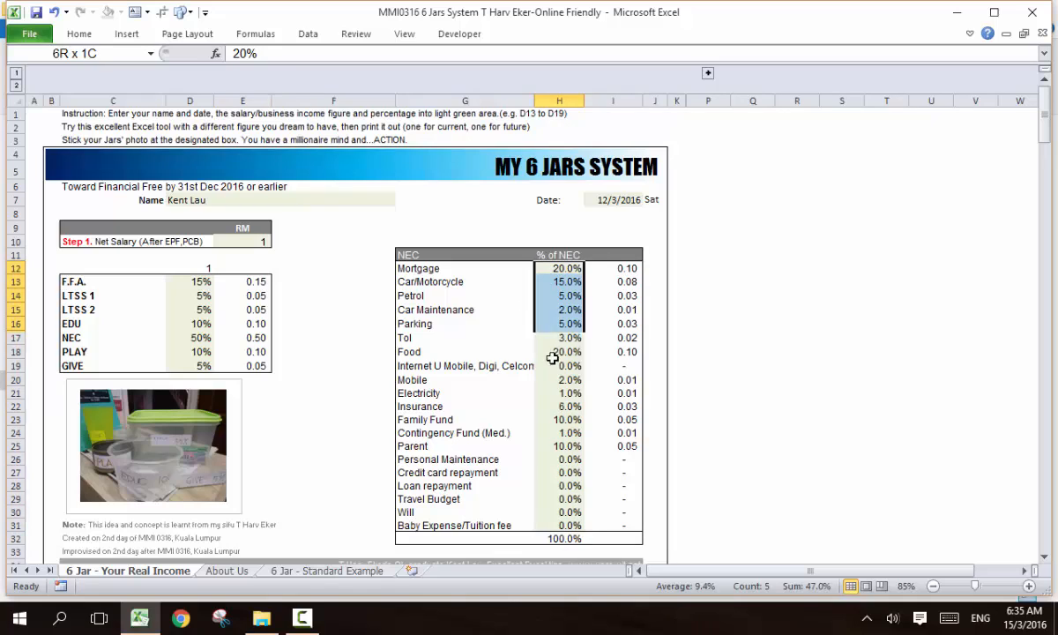
{"action": "left_click", "coordinate": [559, 268]}
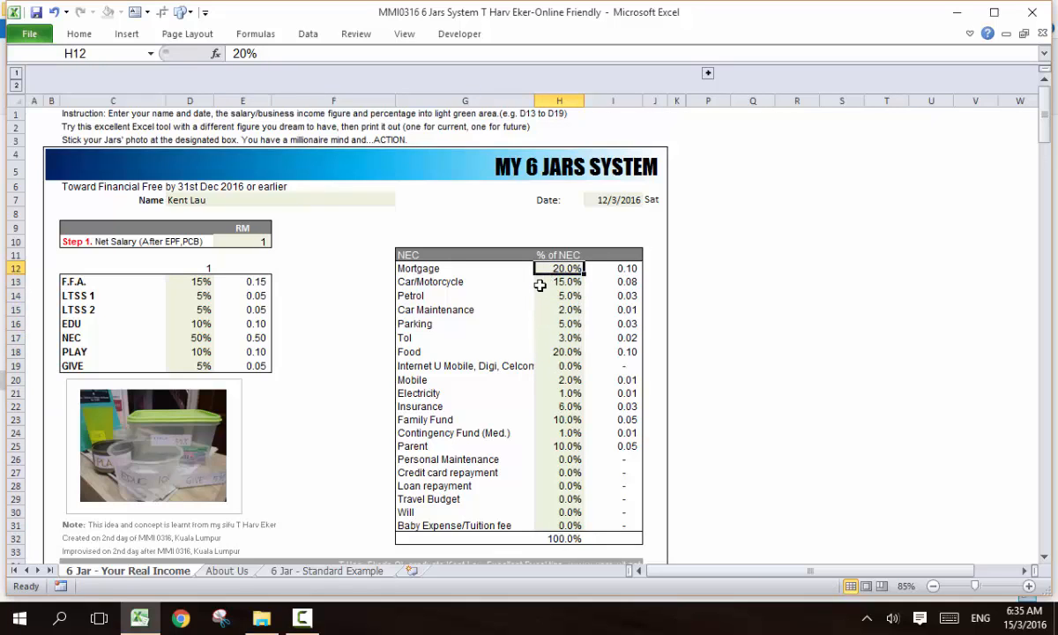
{"action": "type", "text": "25"}
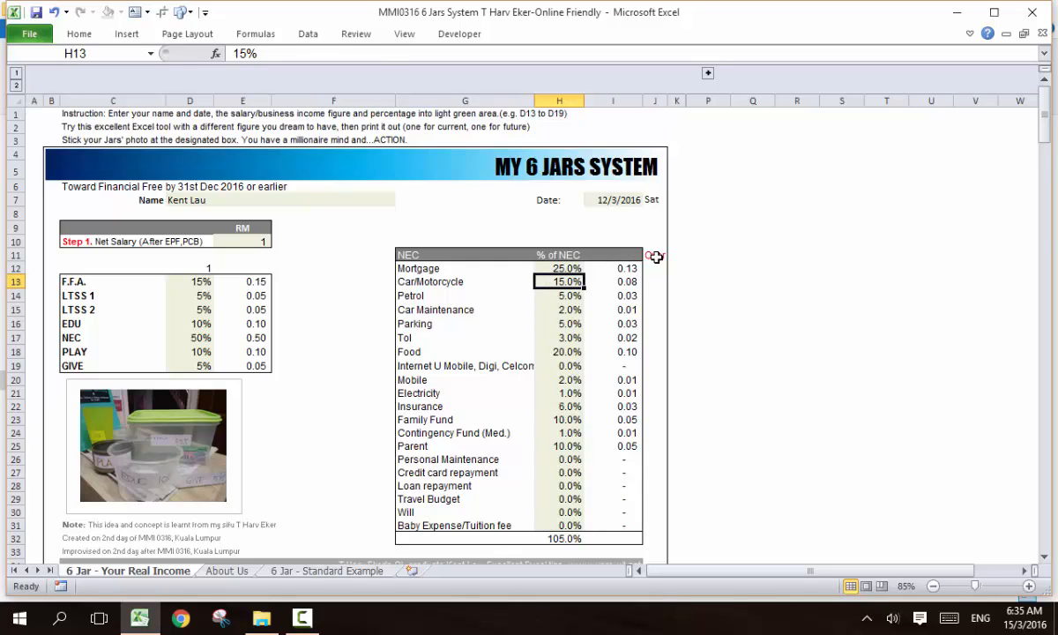
{"action": "left_click", "coordinate": [654, 253]}
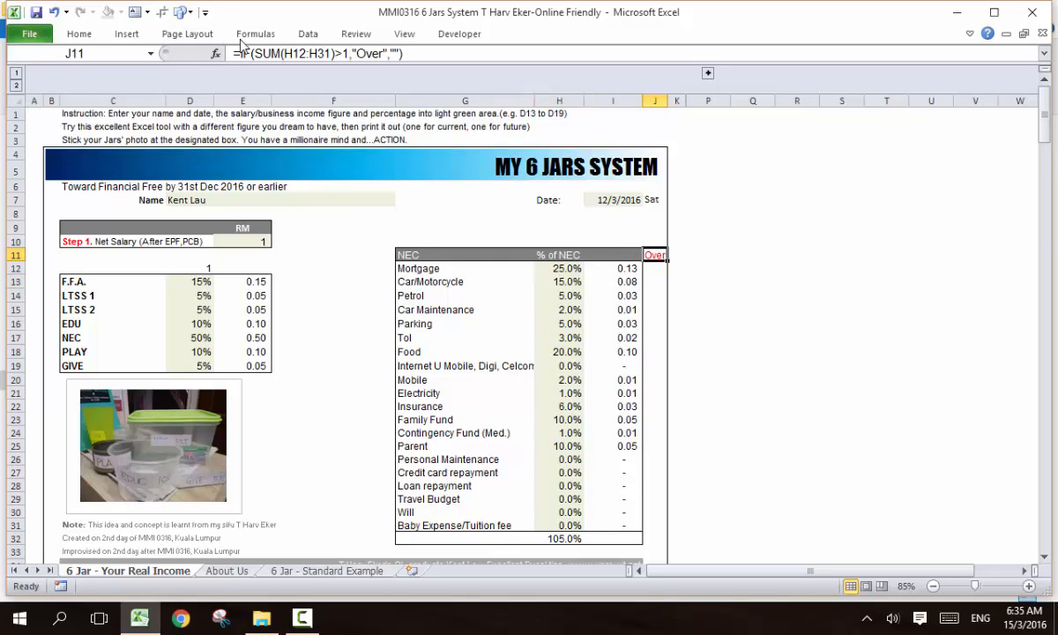
{"action": "left_click", "coordinate": [557, 268]}
{"action": "type", "text": "20"}
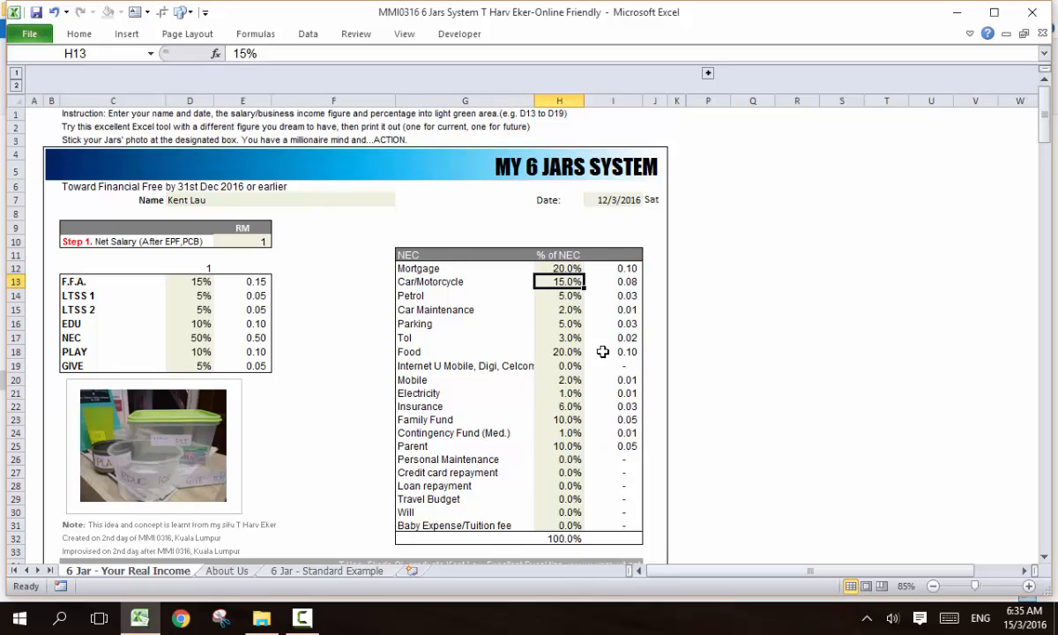
{"action": "mouse_move", "coordinate": [360, 398]}
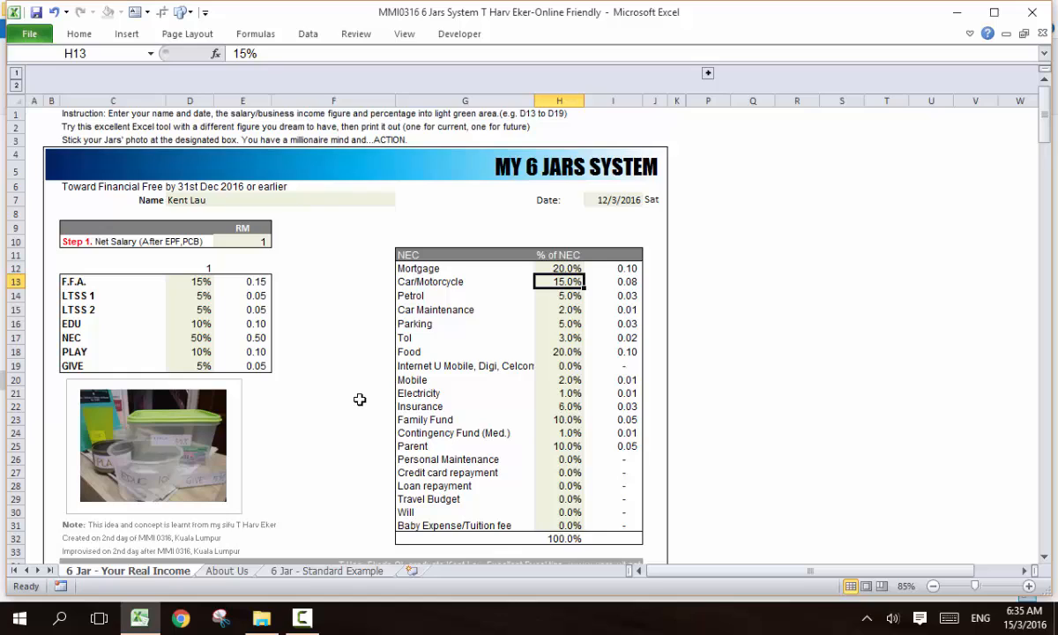
{"action": "mouse_move", "coordinate": [331, 476]}
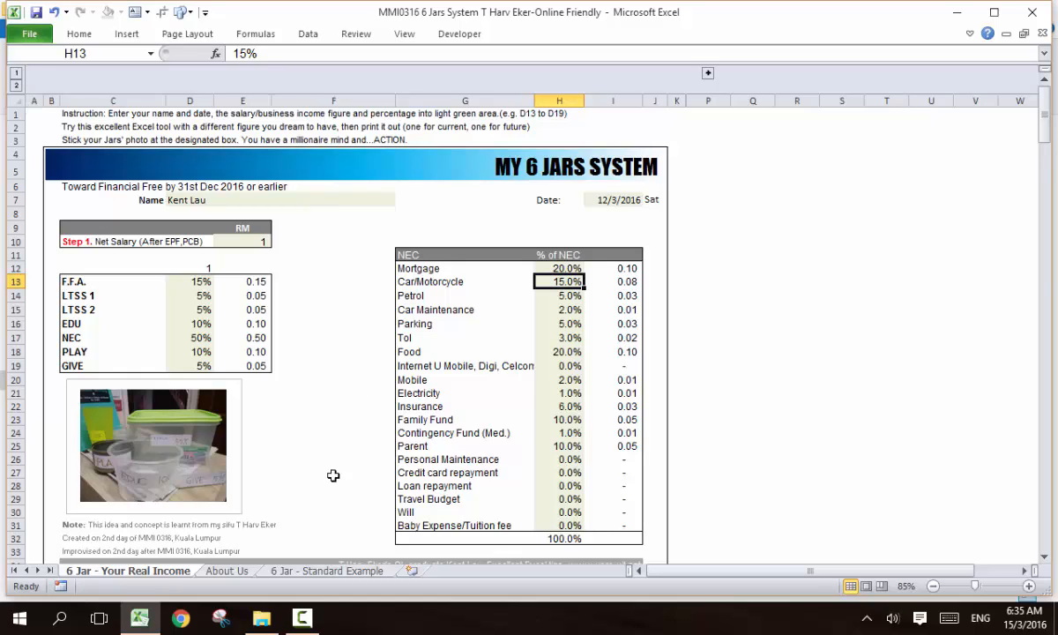
{"action": "mouse_move", "coordinate": [244, 433]}
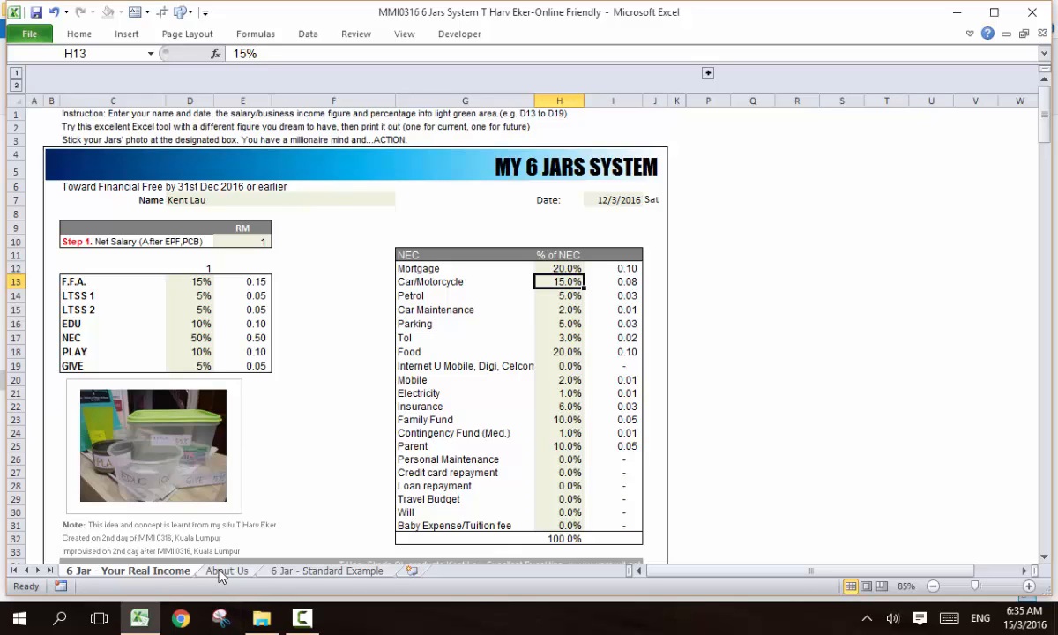
Switch to the About Us sheet with team contacts and ugrowit links
{"action": "left_click", "coordinate": [226, 571]}
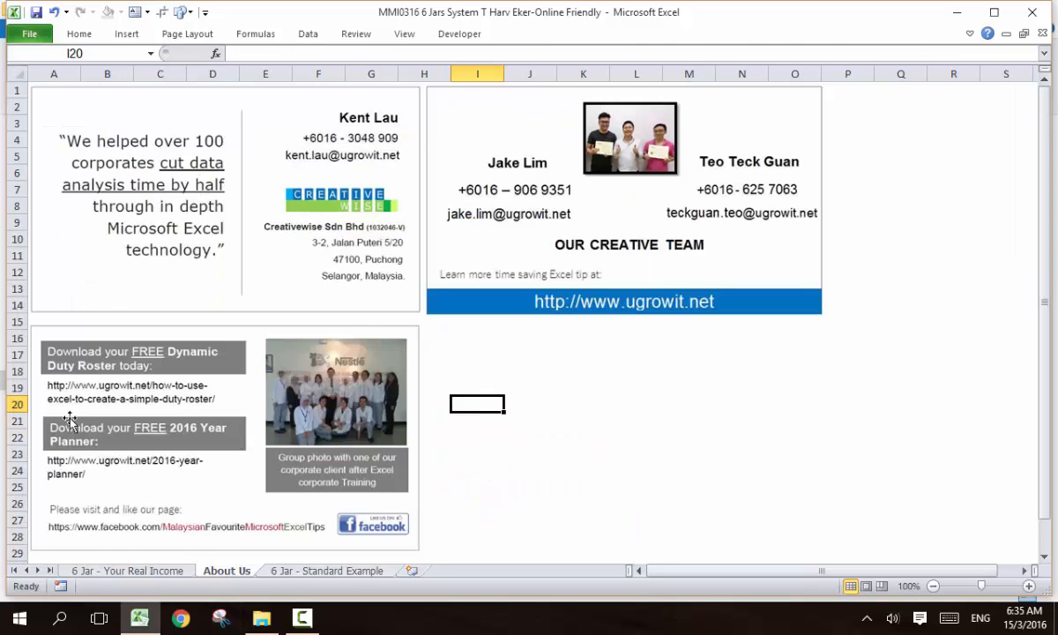
{"action": "mouse_move", "coordinate": [161, 162]}
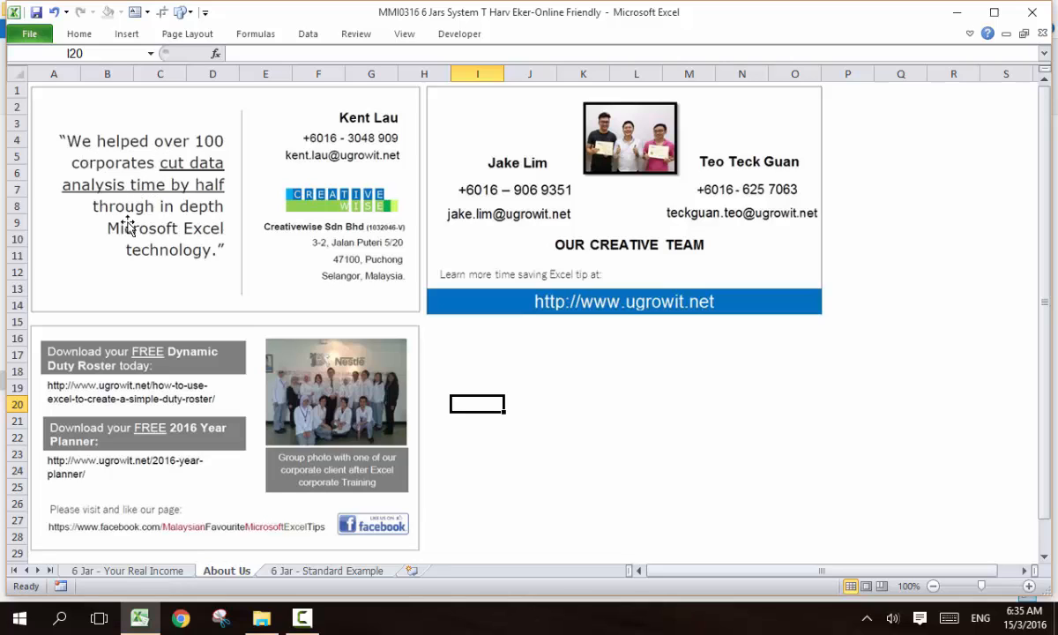
{"action": "mouse_move", "coordinate": [224, 187]}
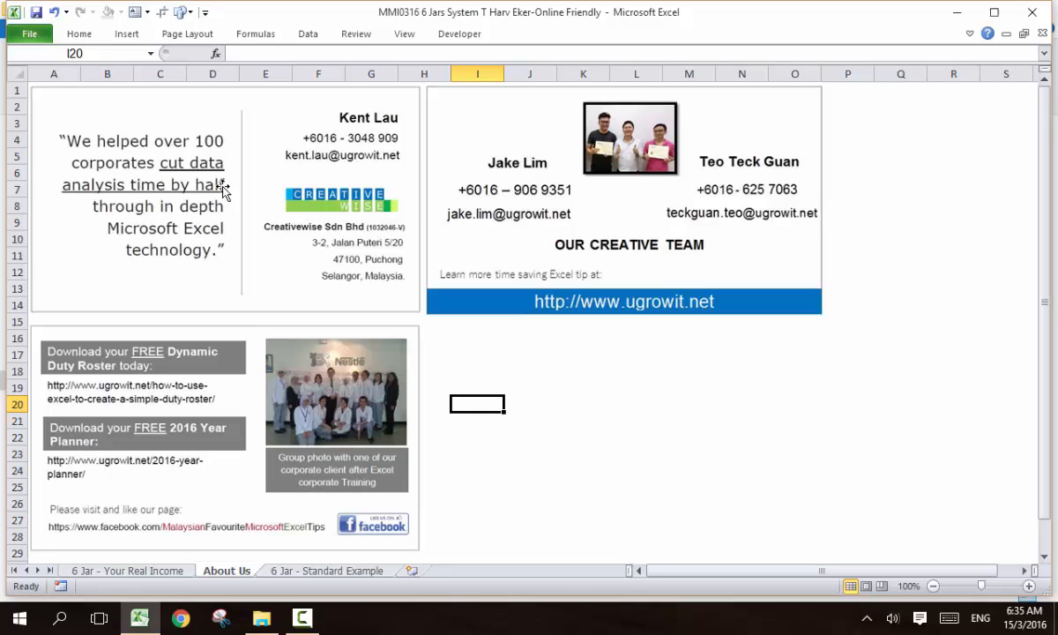
{"action": "mouse_move", "coordinate": [185, 191]}
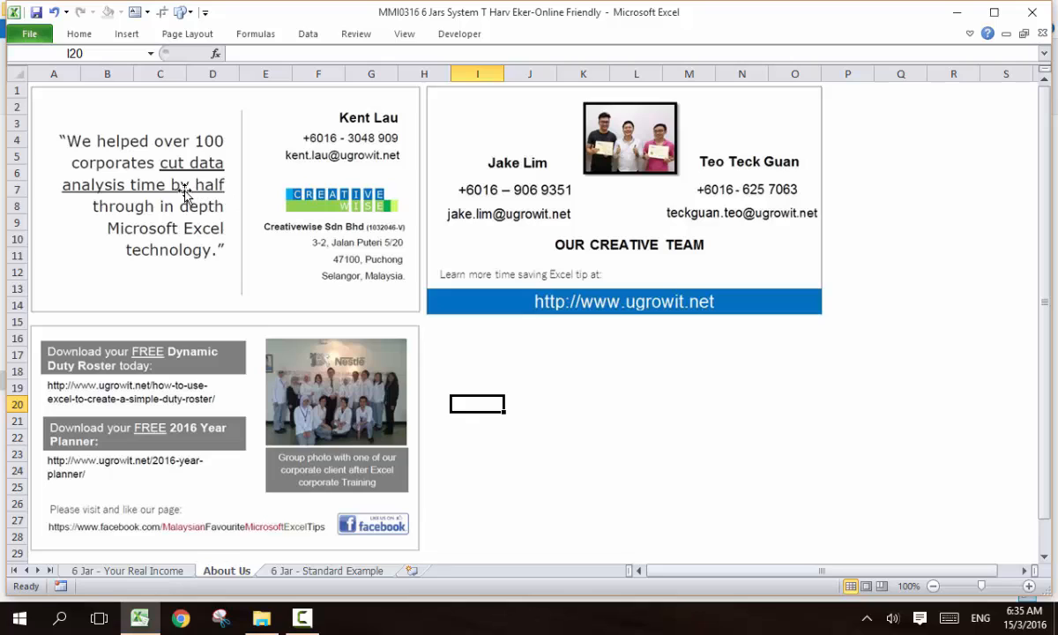
{"action": "mouse_move", "coordinate": [190, 228]}
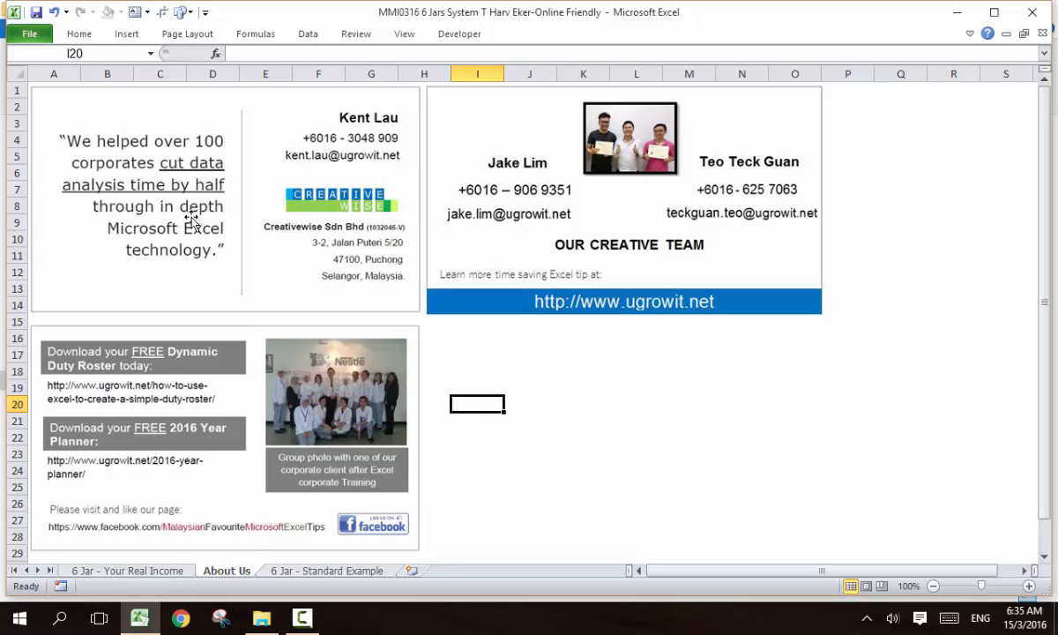
{"action": "mouse_move", "coordinate": [323, 176]}
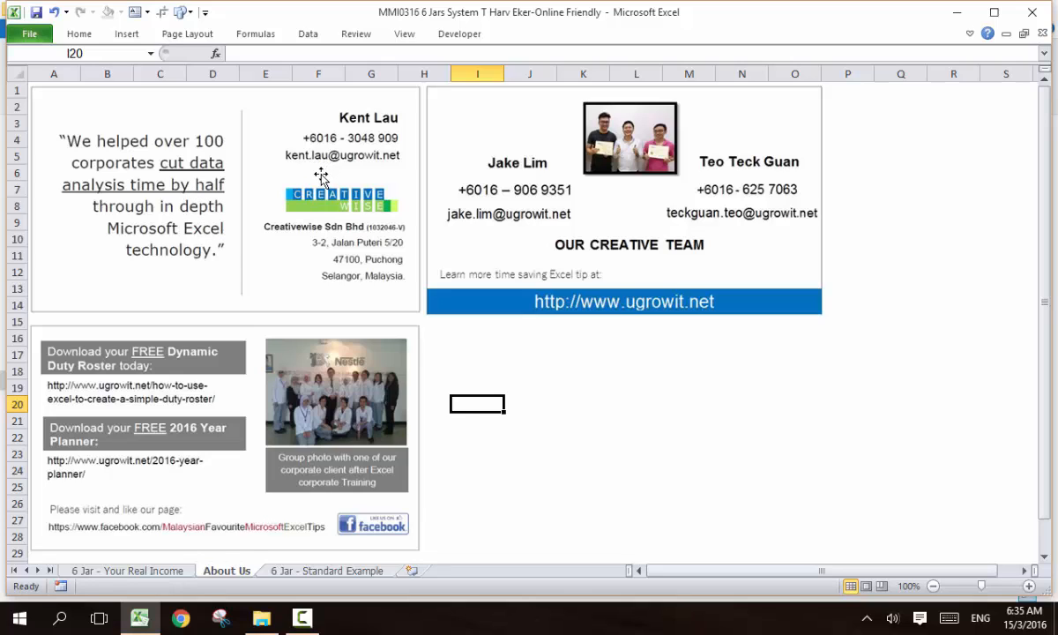
{"action": "mouse_move", "coordinate": [469, 178]}
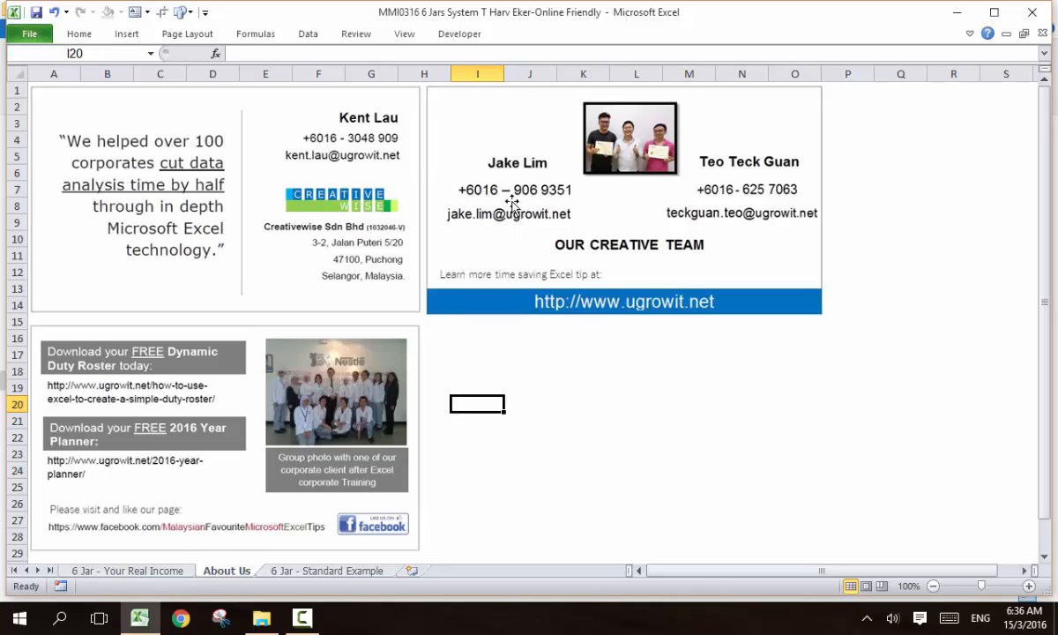
{"action": "mouse_move", "coordinate": [740, 187]}
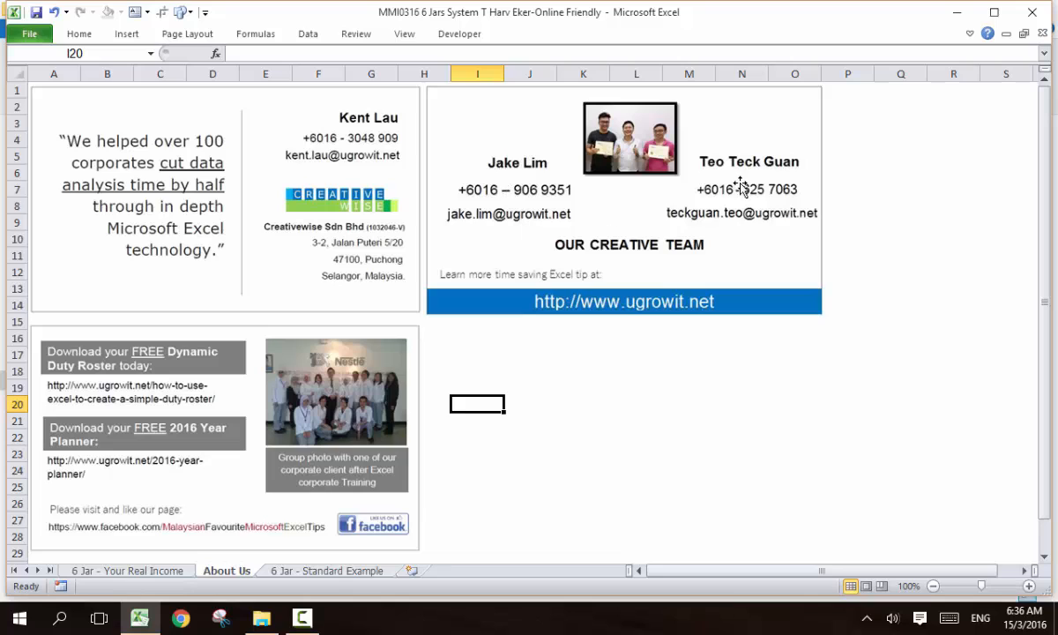
{"action": "mouse_move", "coordinate": [532, 175]}
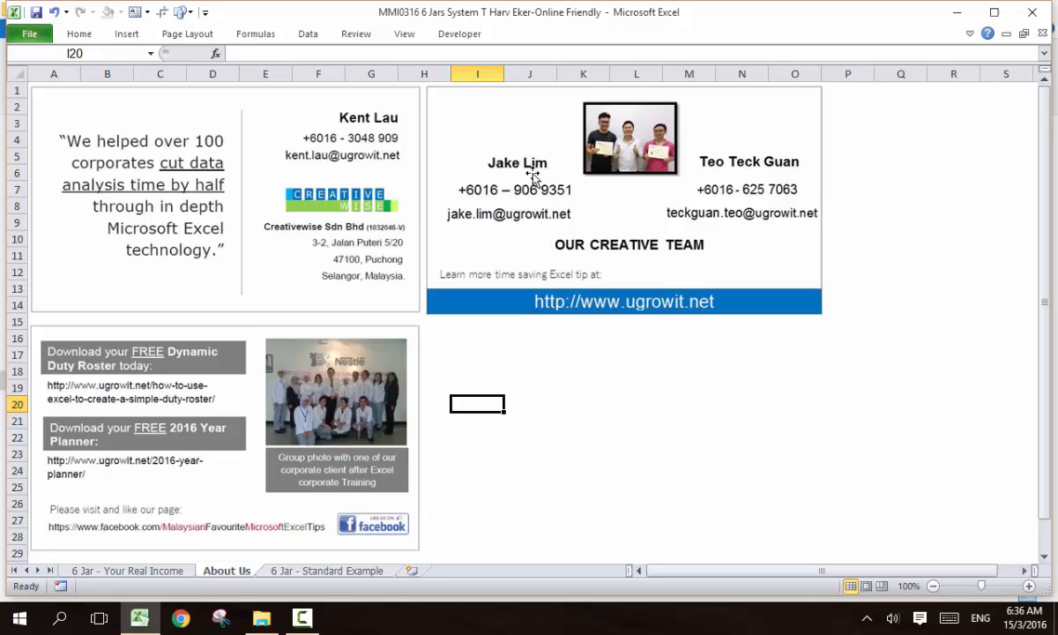
{"action": "mouse_move", "coordinate": [148, 476]}
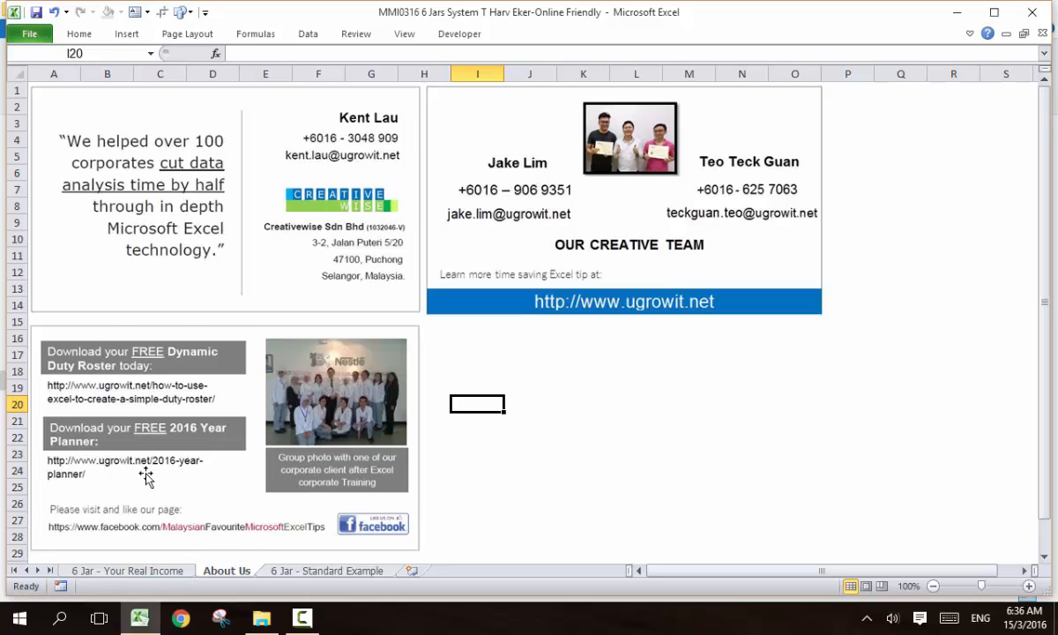
{"action": "mouse_move", "coordinate": [49, 389]}
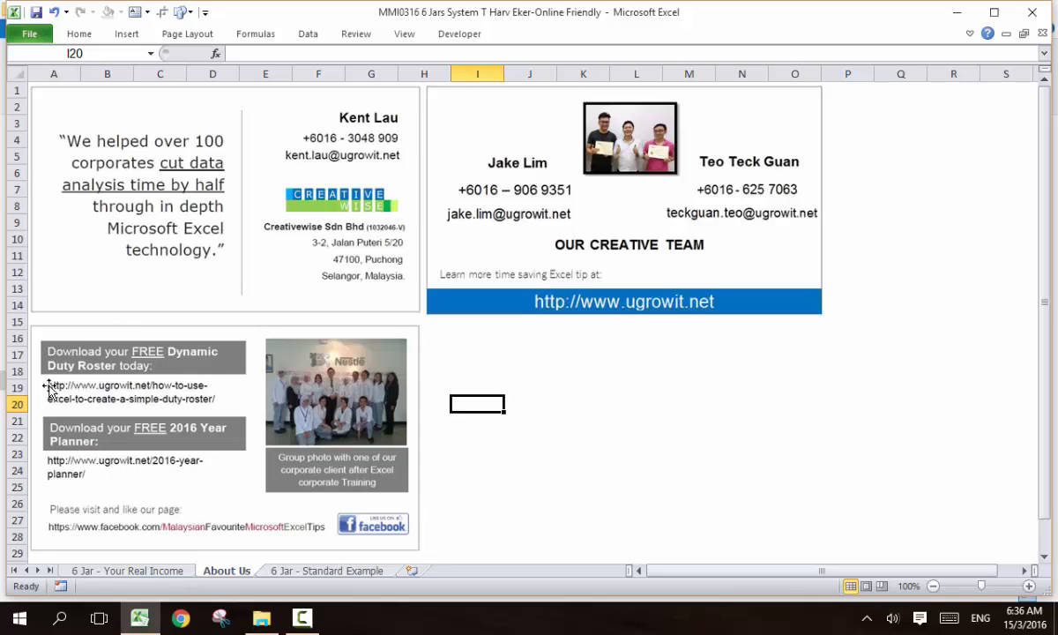
{"action": "mouse_move", "coordinate": [134, 365]}
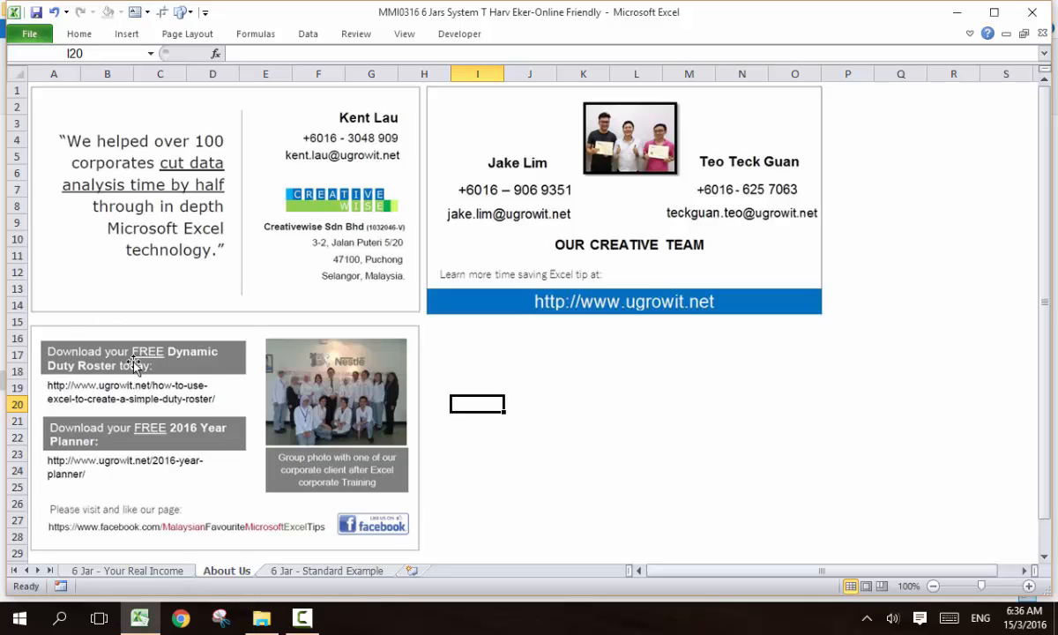
{"action": "mouse_move", "coordinate": [162, 392]}
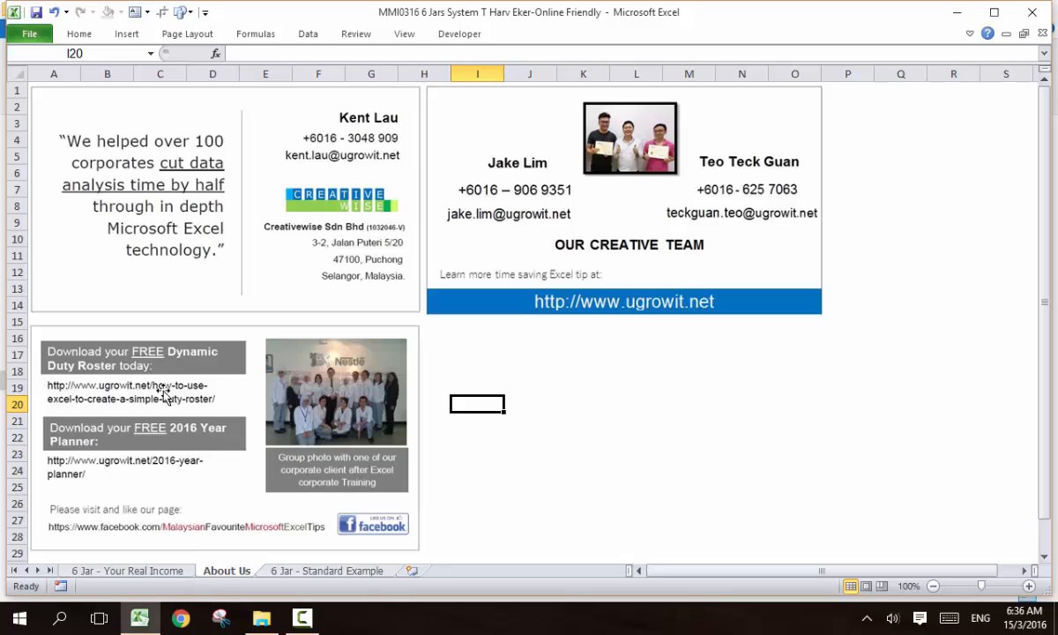
{"action": "mouse_move", "coordinate": [177, 465]}
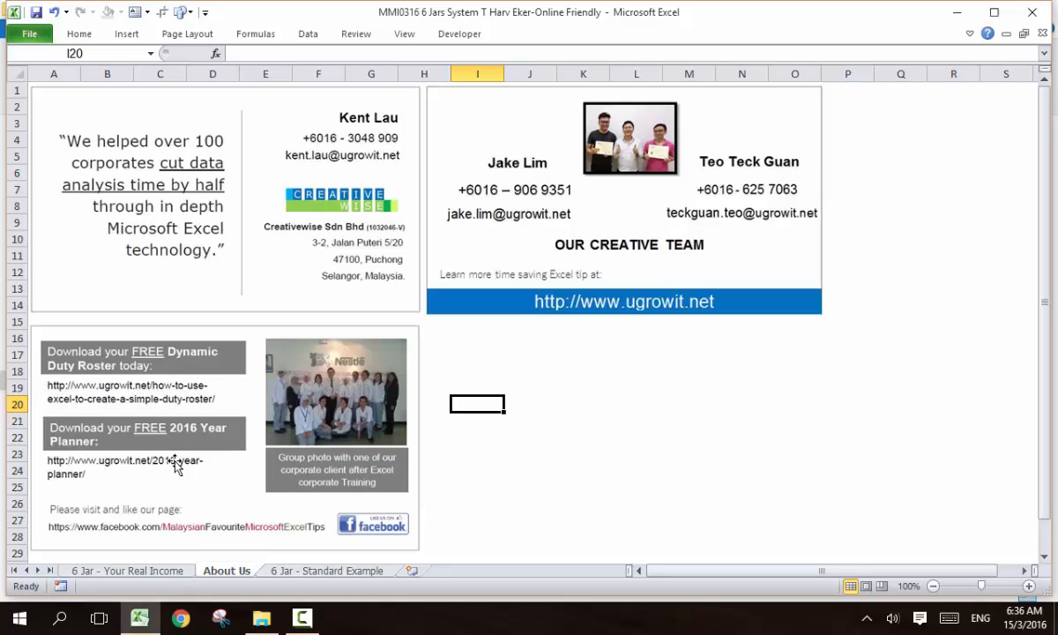
{"action": "mouse_move", "coordinate": [176, 469]}
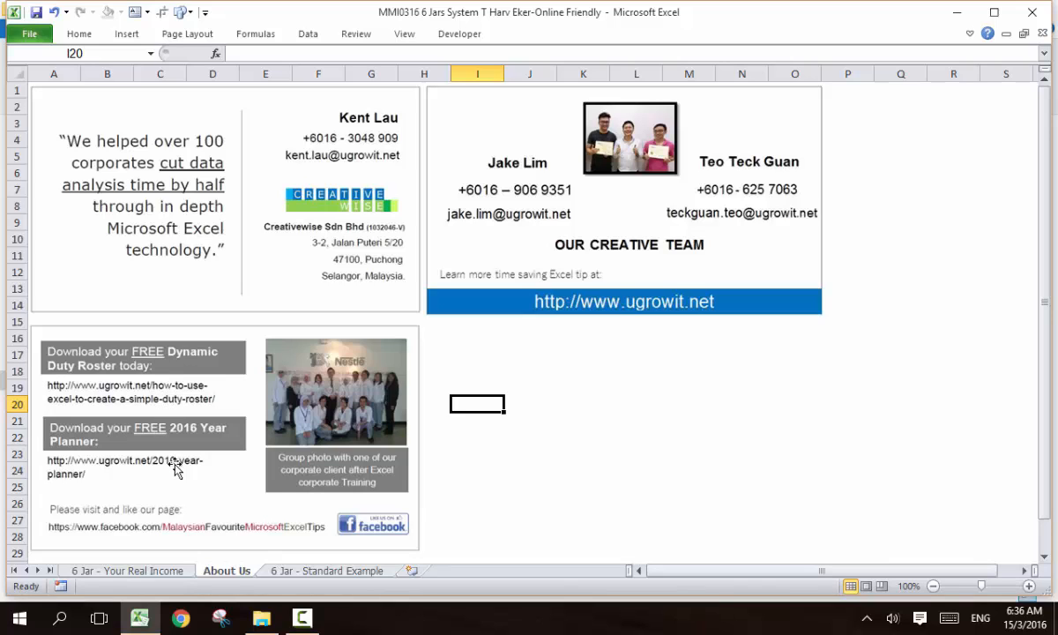
{"action": "mouse_move", "coordinate": [120, 420]}
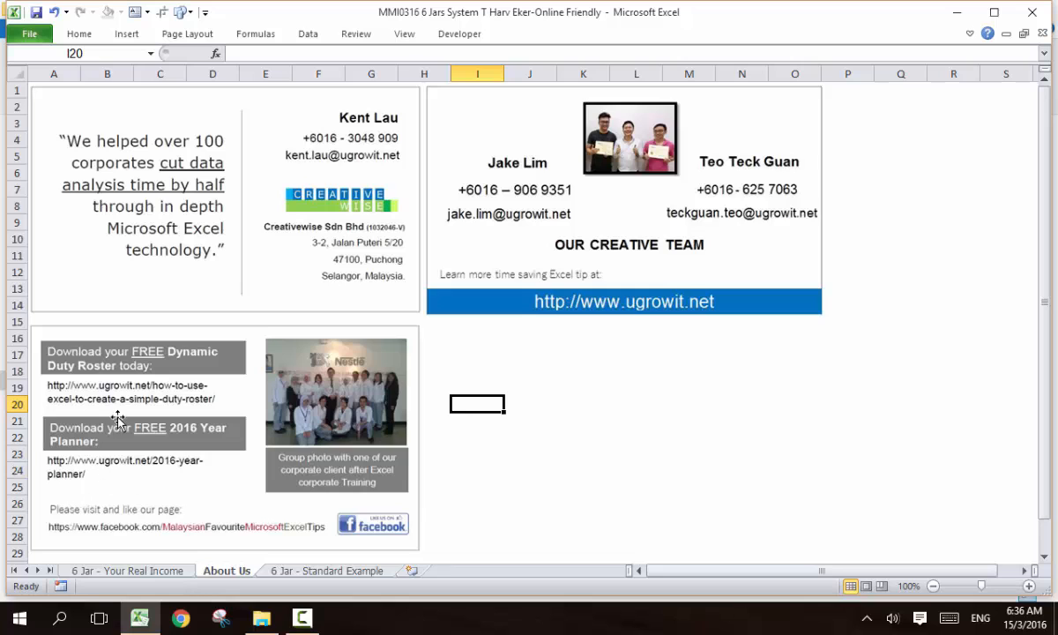
{"action": "mouse_move", "coordinate": [104, 455]}
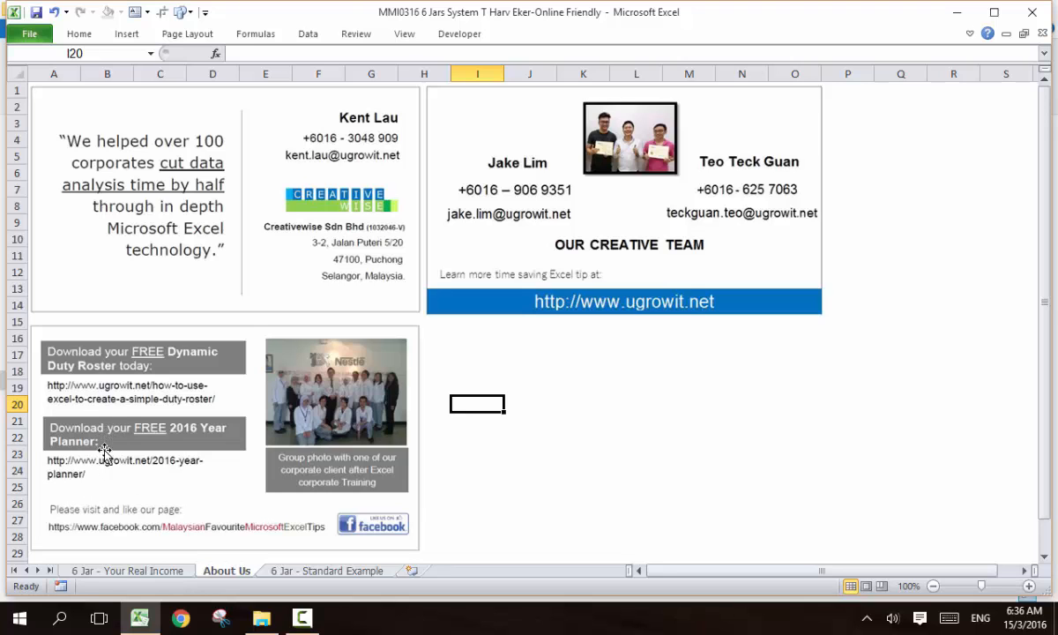
{"action": "mouse_move", "coordinate": [131, 571]}
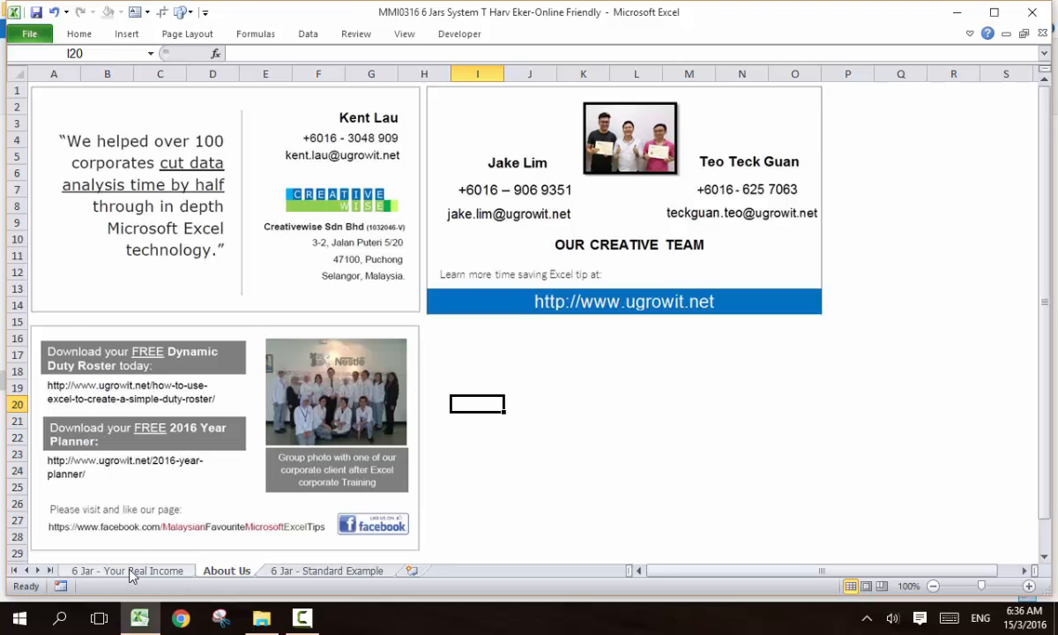
Return to the 6 Jar - Your Real Income sheet
{"action": "left_click", "coordinate": [130, 572]}
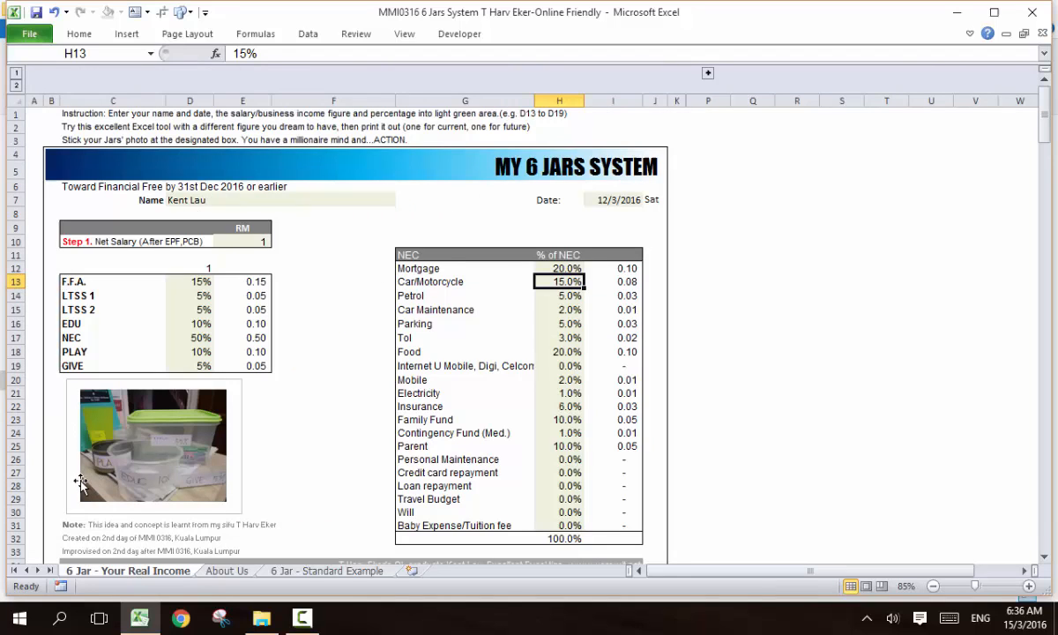
{"action": "mouse_move", "coordinate": [64, 522]}
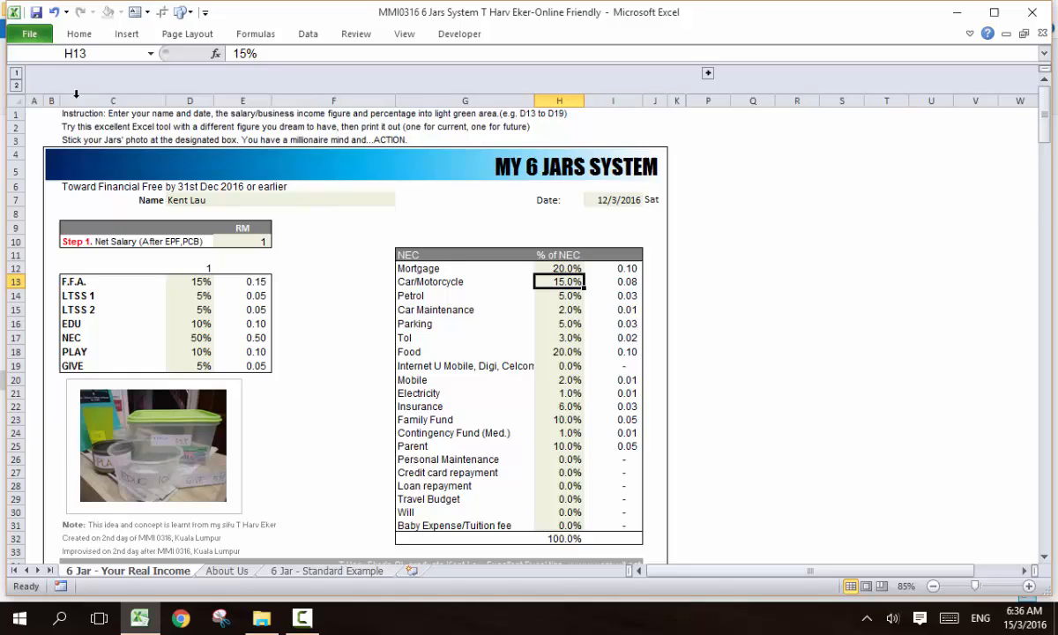
{"action": "mouse_move", "coordinate": [244, 120]}
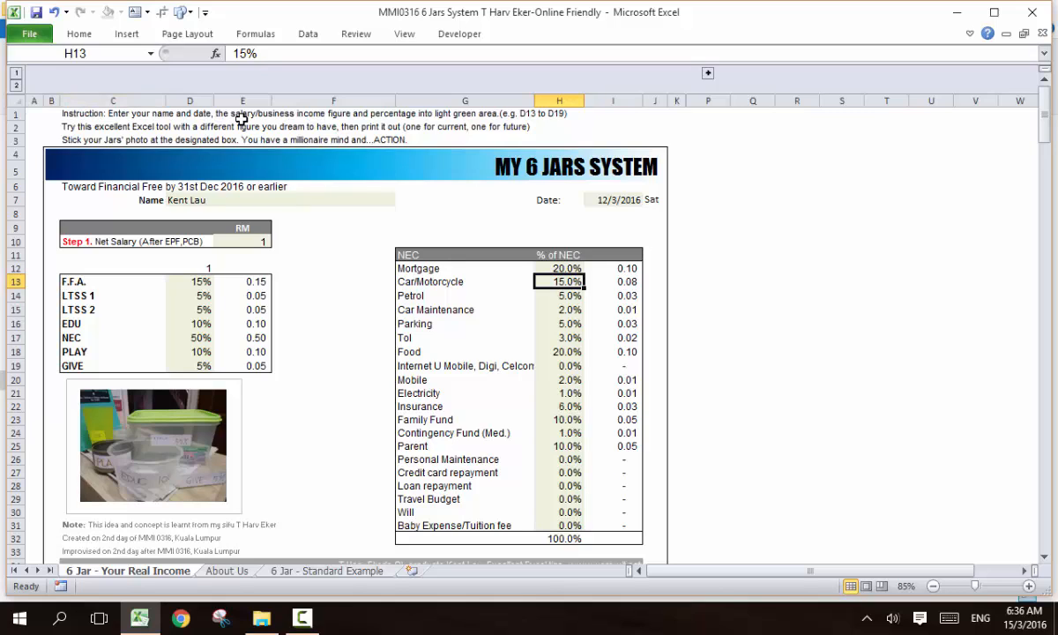
{"action": "left_click", "coordinate": [264, 200]}
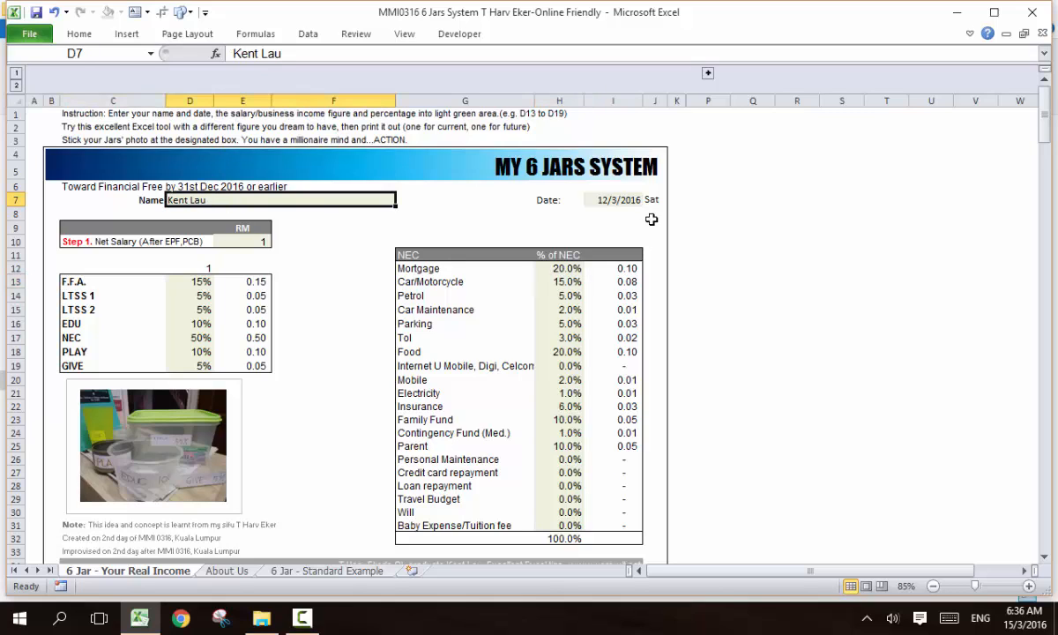
{"action": "left_click", "coordinate": [612, 199]}
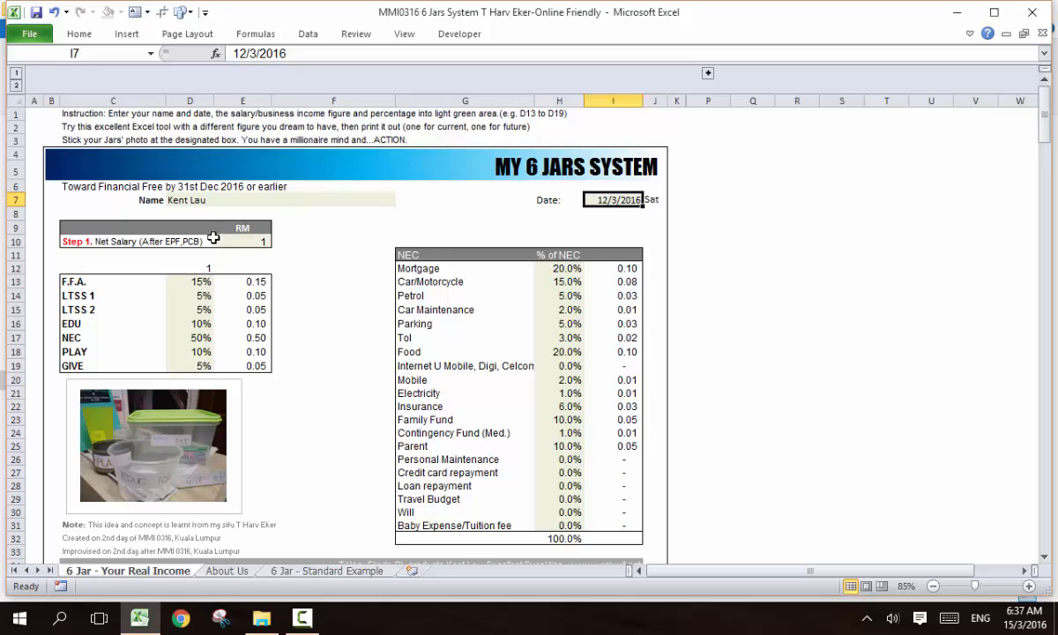
{"action": "left_click", "coordinate": [243, 241]}
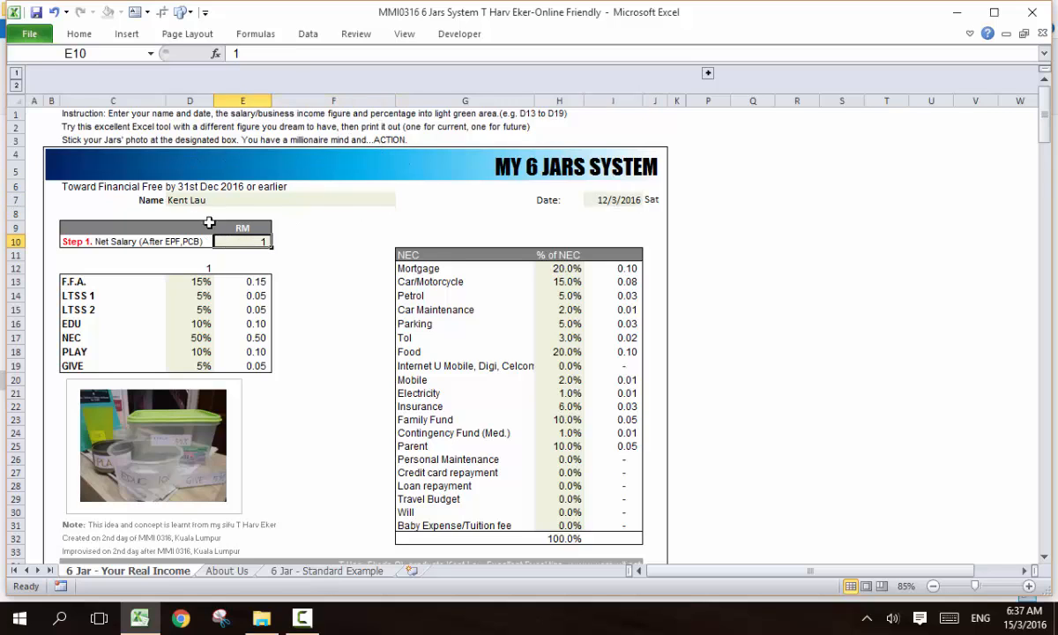
{"action": "mouse_move", "coordinate": [204, 376]}
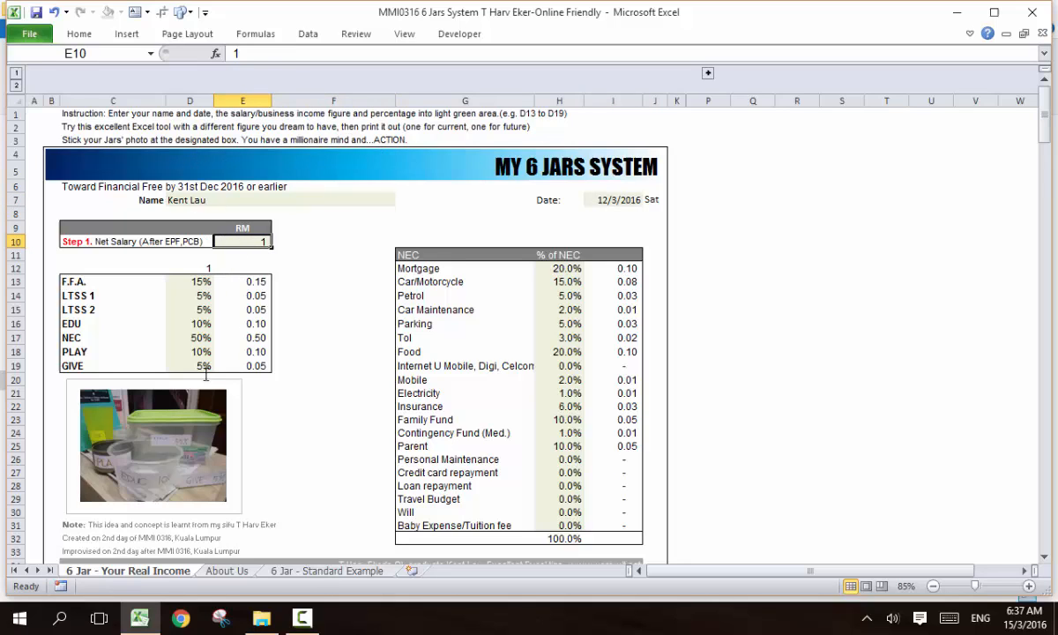
{"action": "mouse_move", "coordinate": [240, 361]}
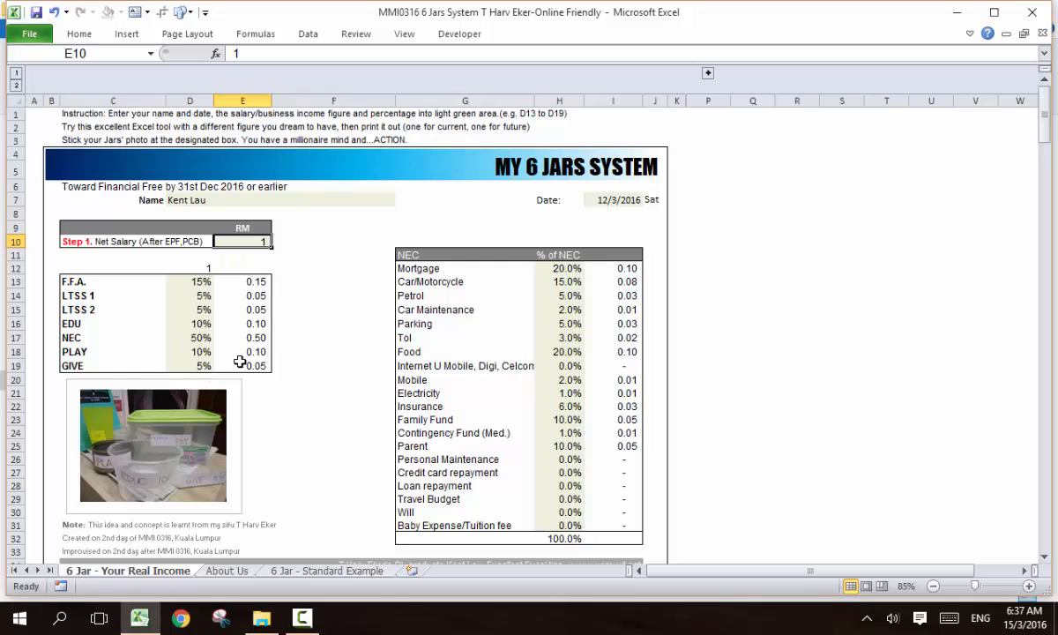
{"action": "mouse_move", "coordinate": [78, 130]}
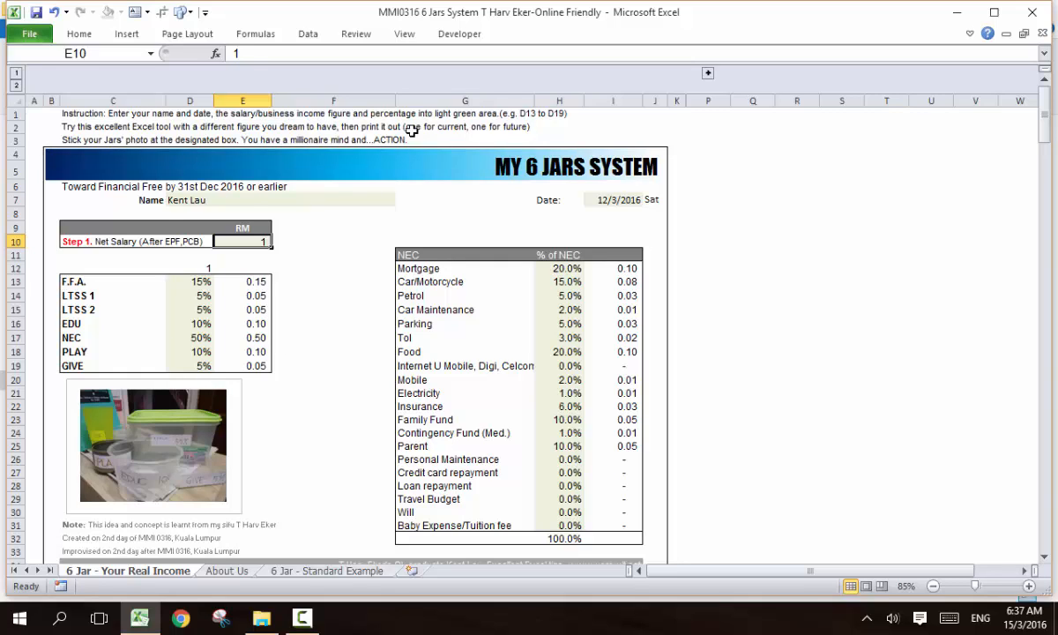
{"action": "mouse_move", "coordinate": [242, 254]}
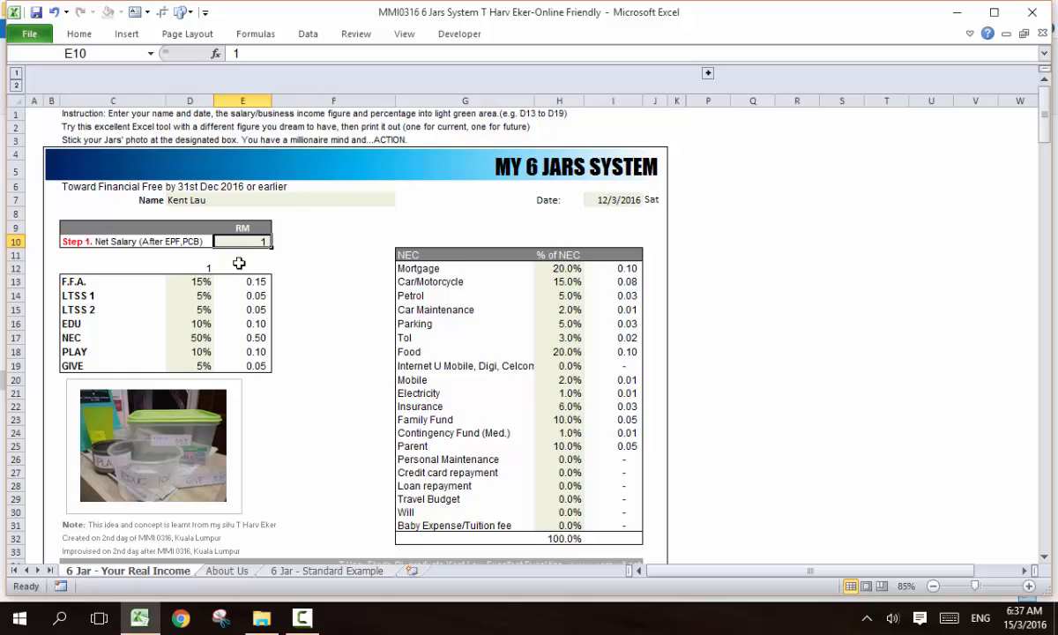
{"action": "mouse_move", "coordinate": [215, 261]}
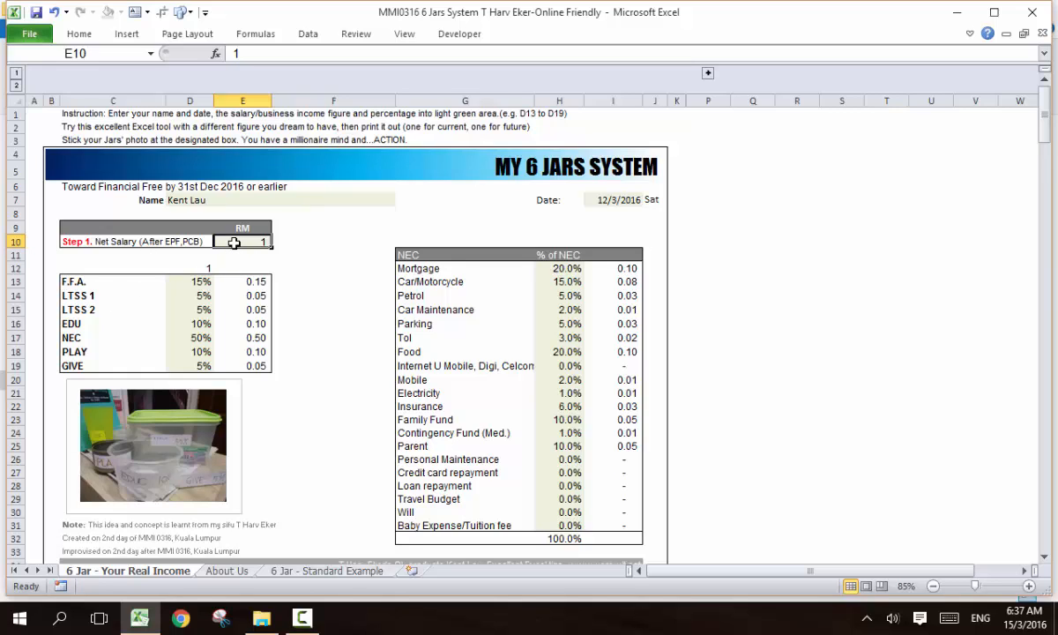
Enter 100,000 as net salary, giving F.F.A. 15,000 and NEC 50,000
{"action": "type", "text": "100000"}
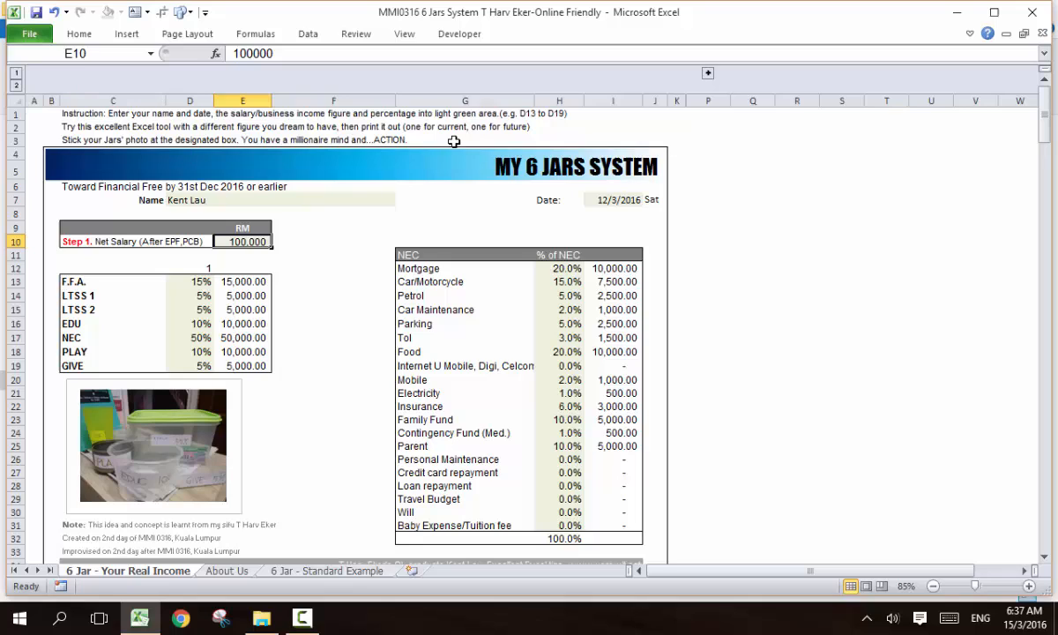
{"action": "mouse_move", "coordinate": [381, 399]}
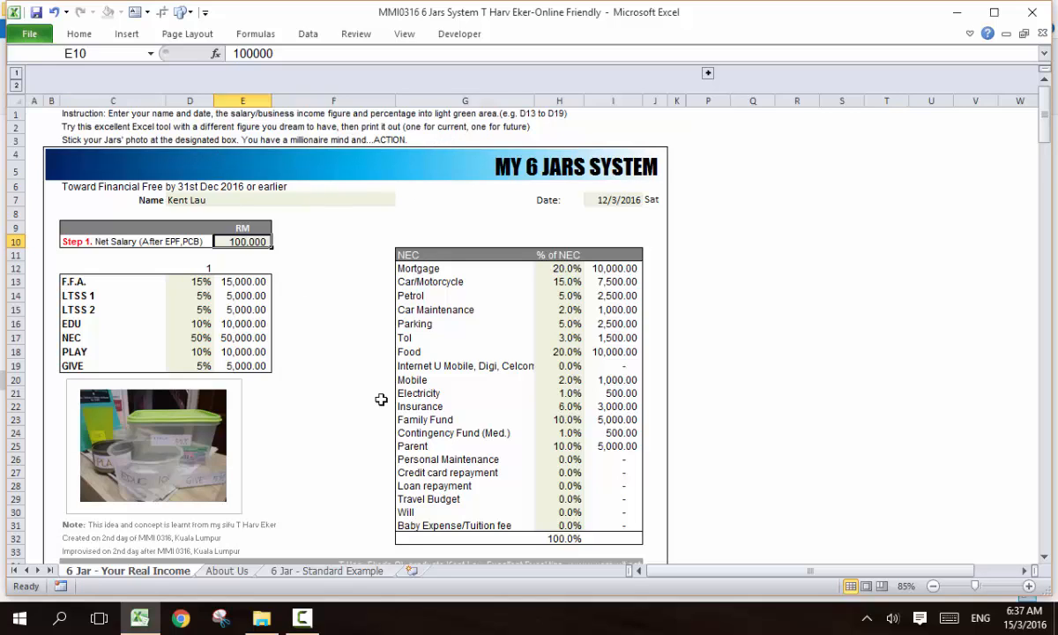